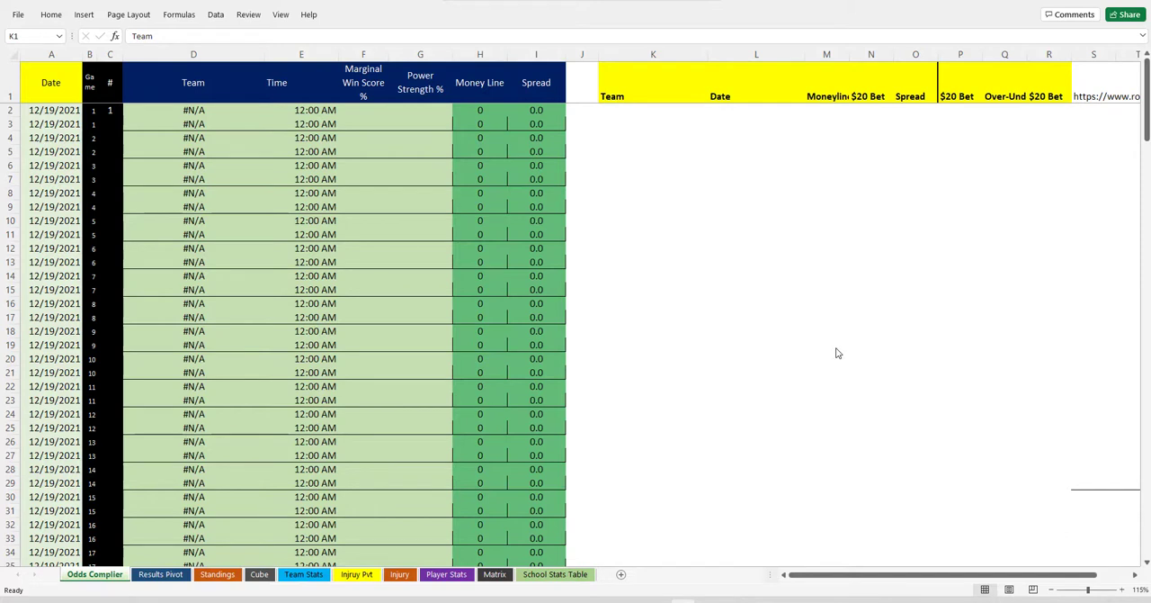
mouse_move(454, 324)
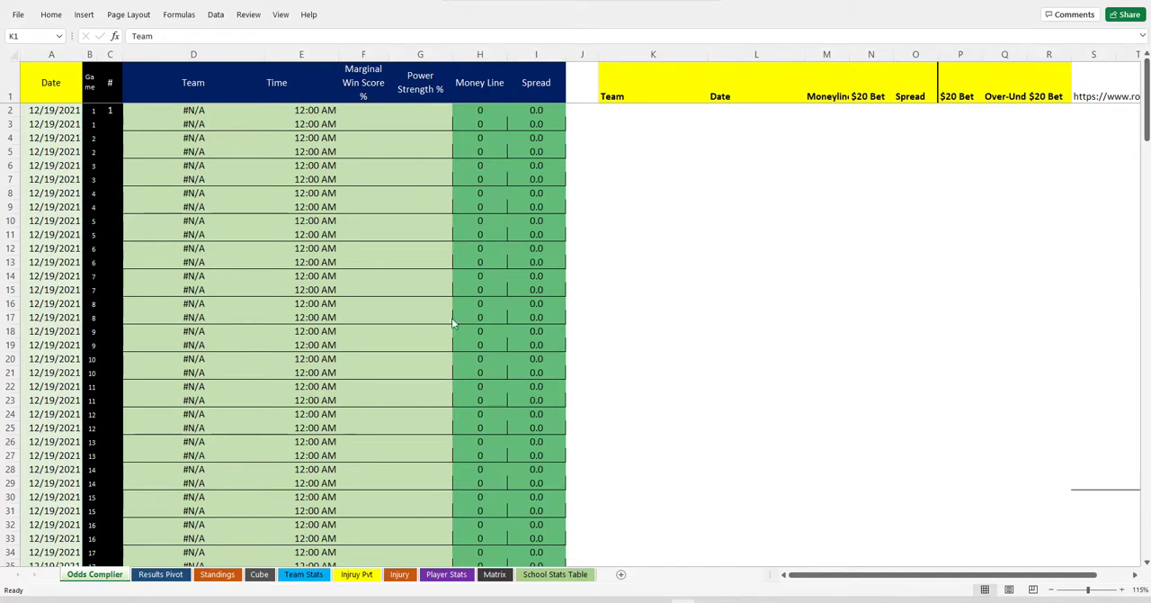
mouse_move(612, 259)
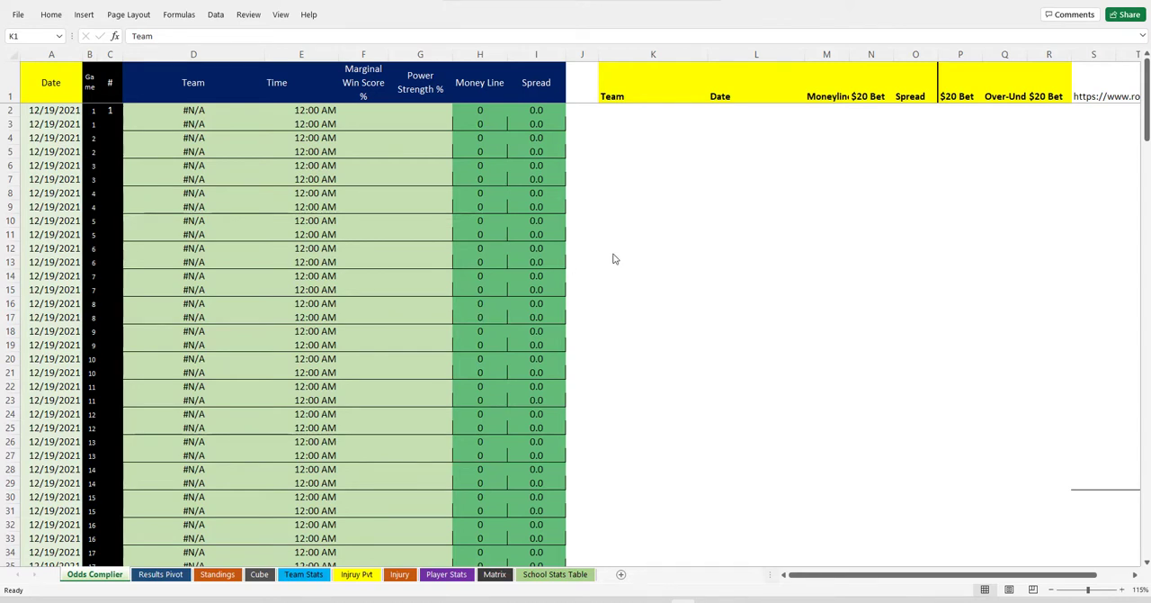
mouse_move(648, 245)
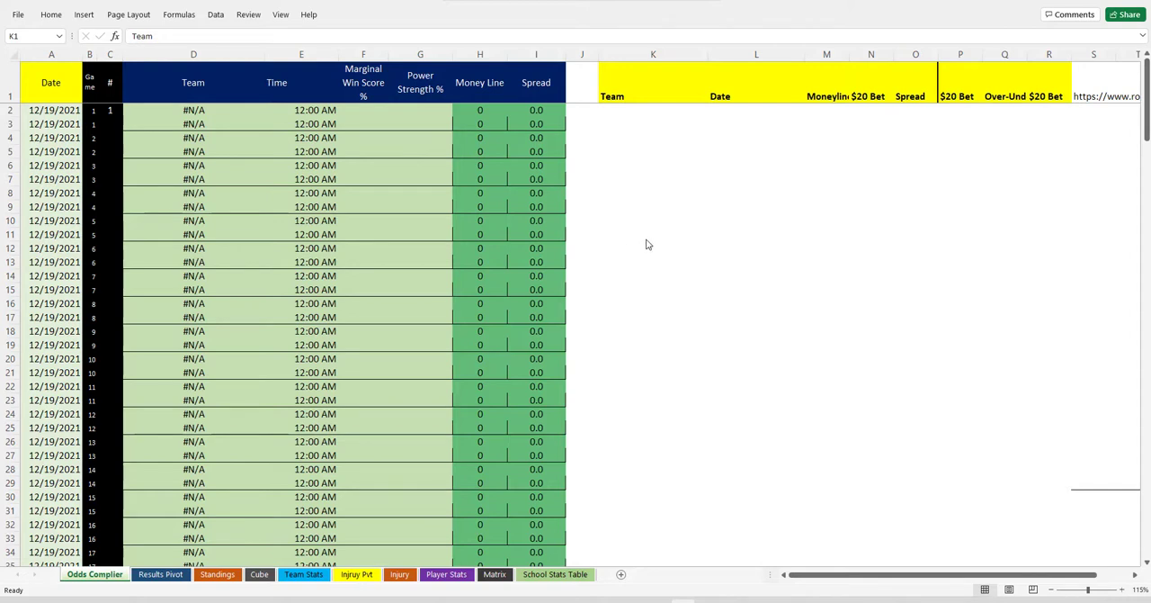
mouse_move(677, 231)
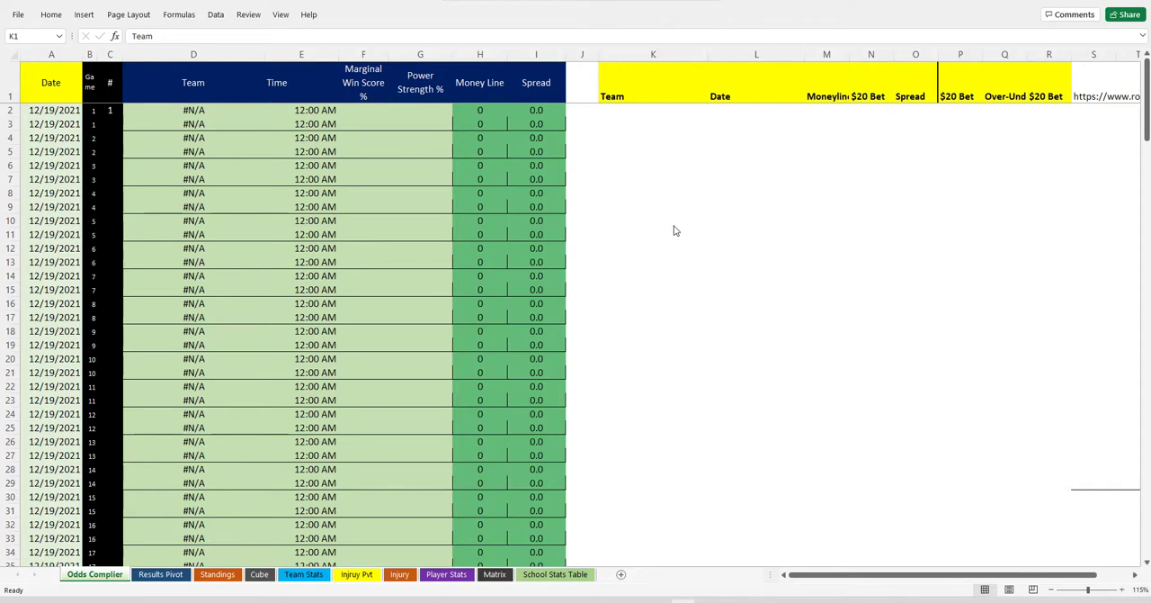
mouse_move(664, 259)
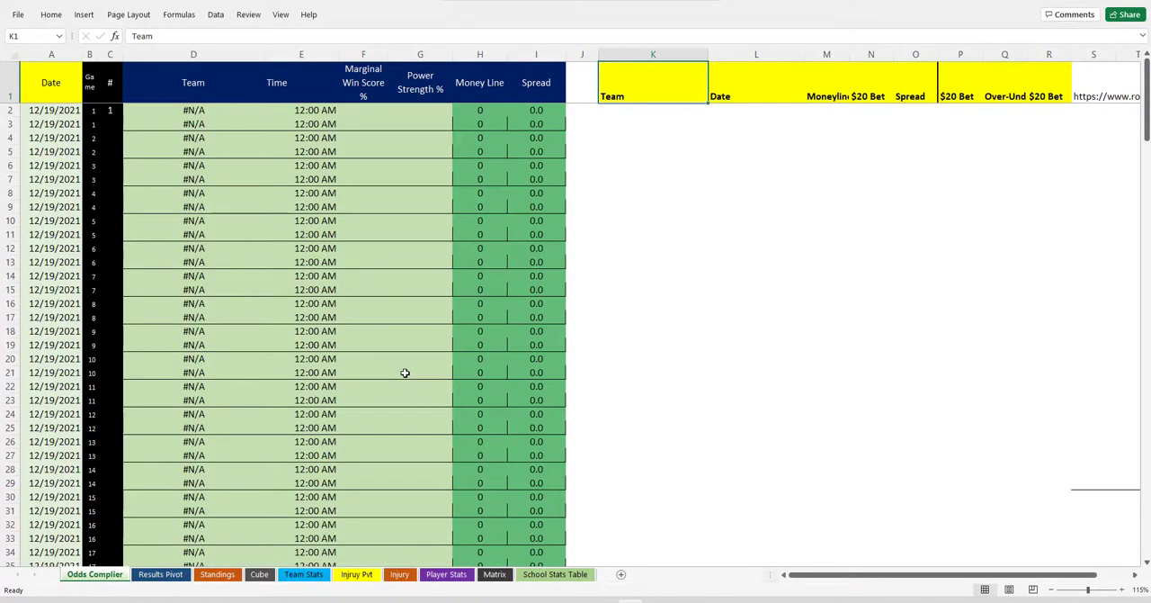
mouse_move(477, 346)
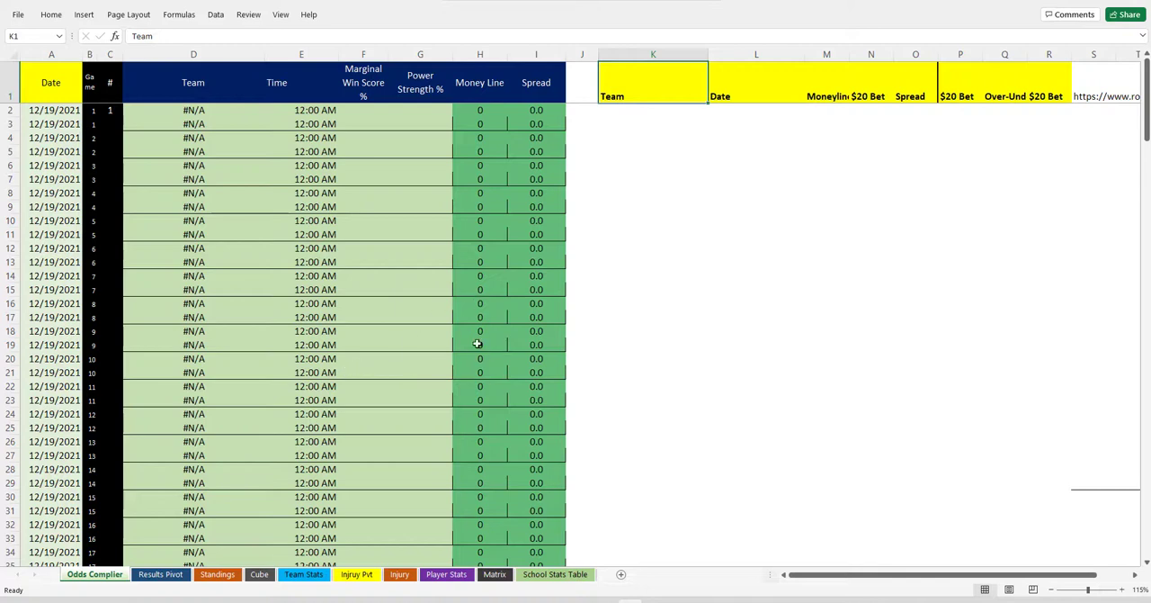
mouse_move(497, 278)
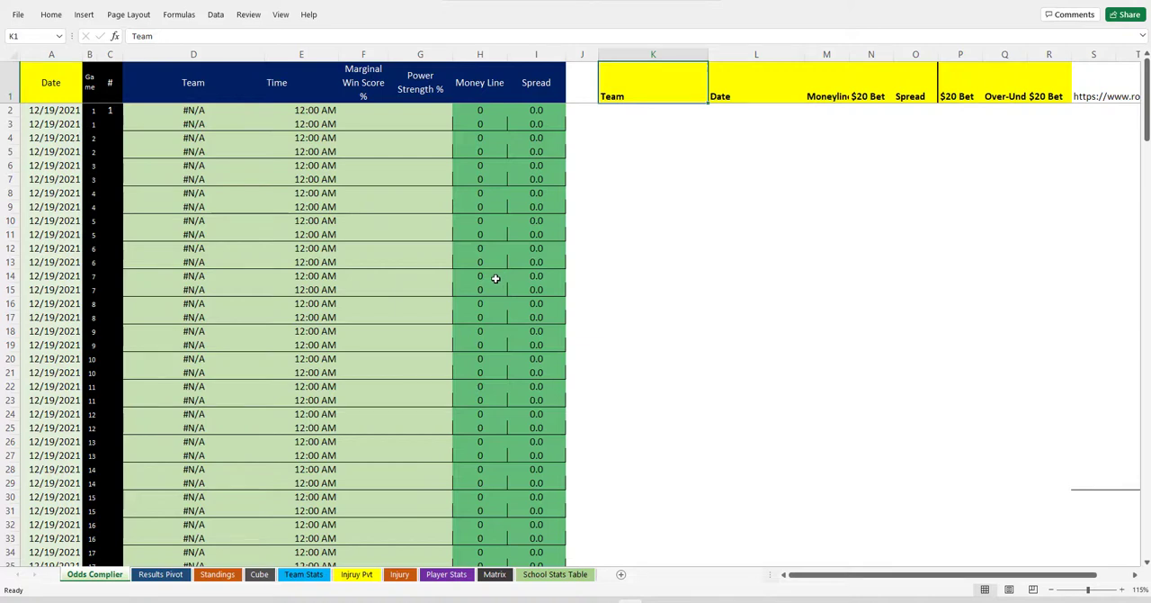
mouse_move(526, 302)
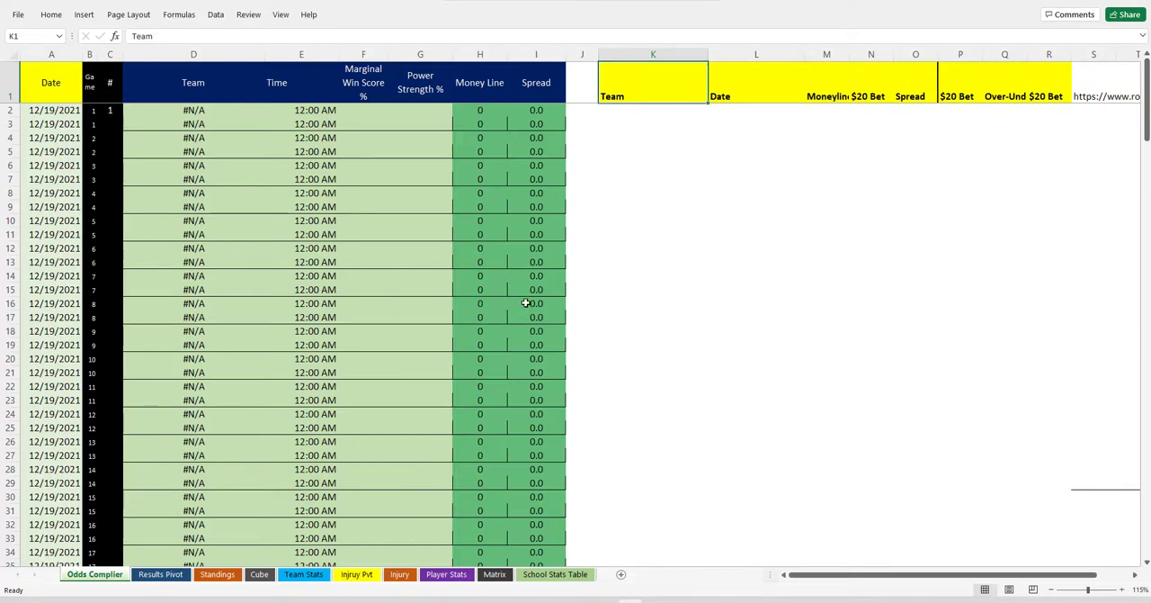
mouse_move(594, 354)
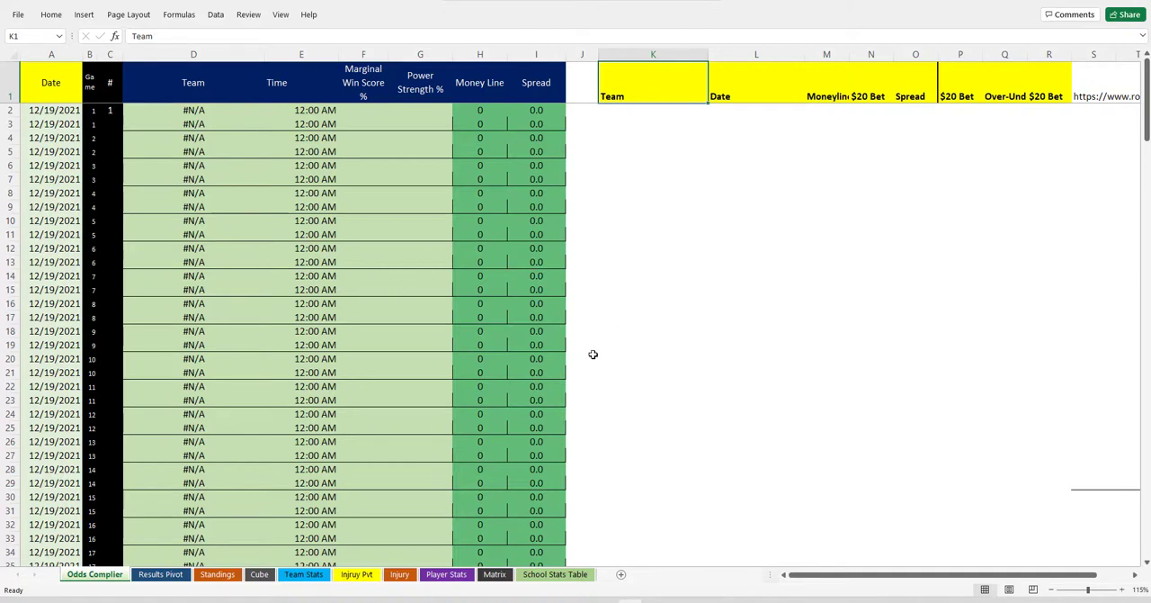
mouse_move(565, 367)
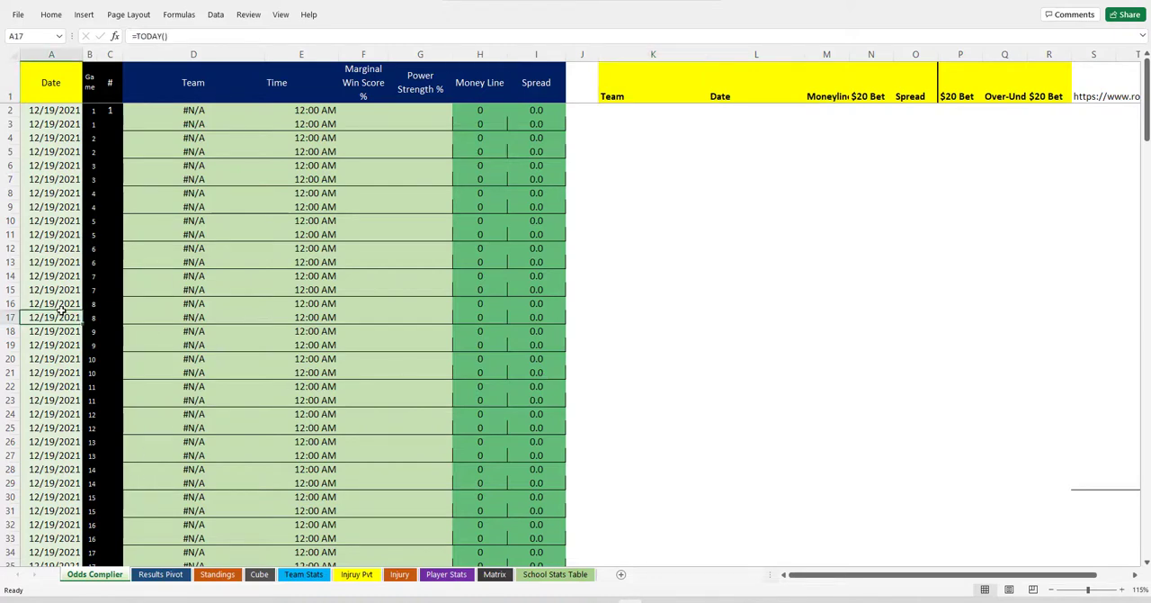
Step: Load the college basketball odds for December 20, 2021
scroll("down", 3)
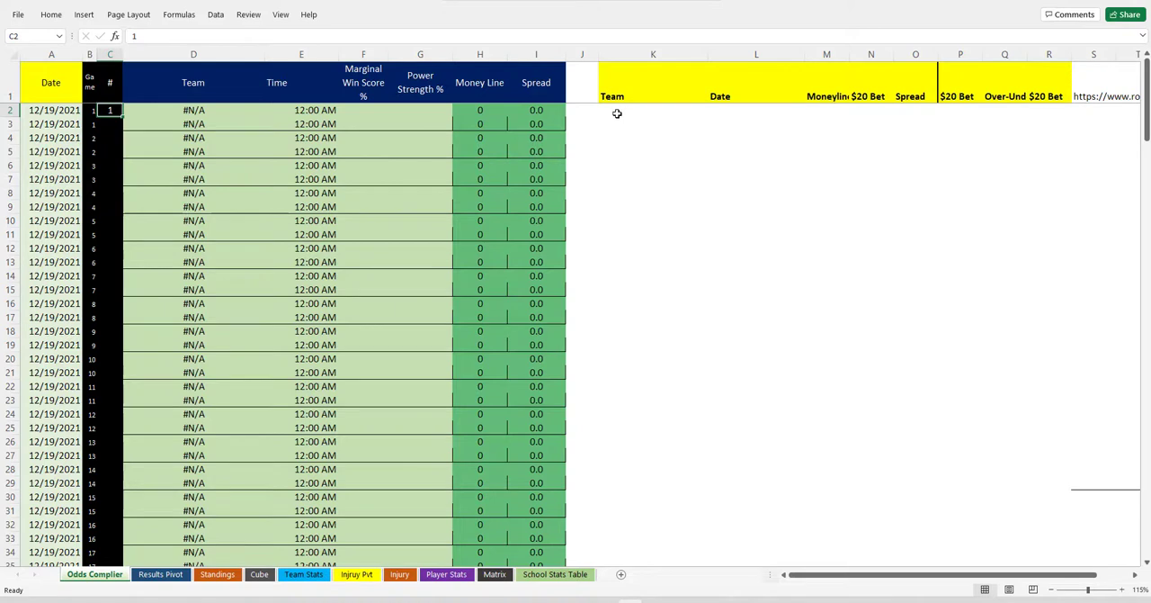
mouse_move(525, 194)
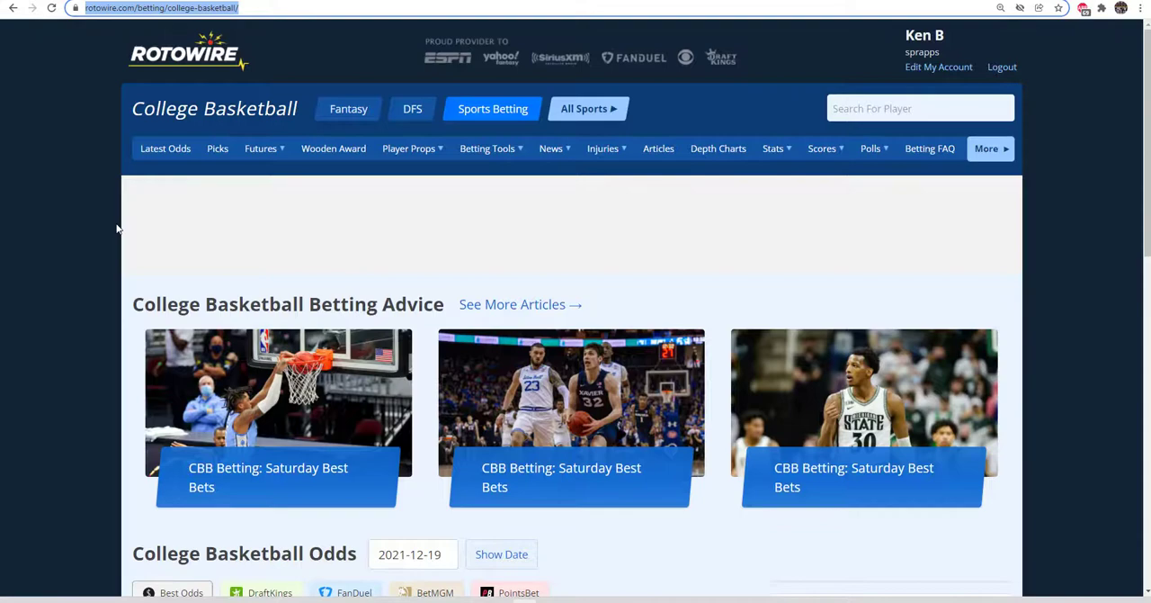
mouse_move(493, 108)
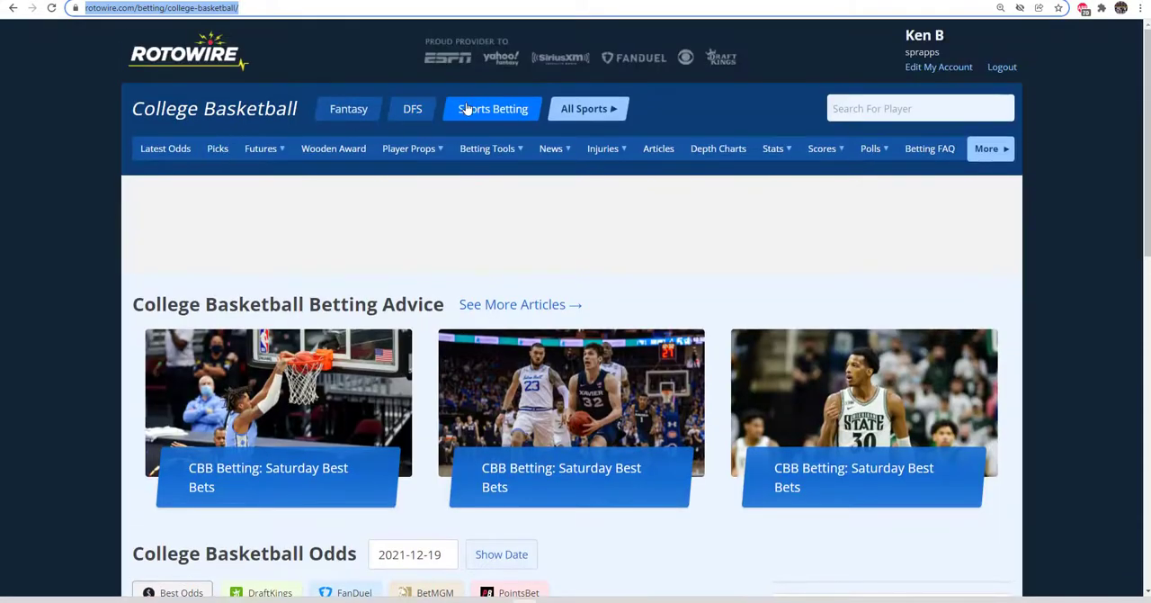
left_click(414, 554)
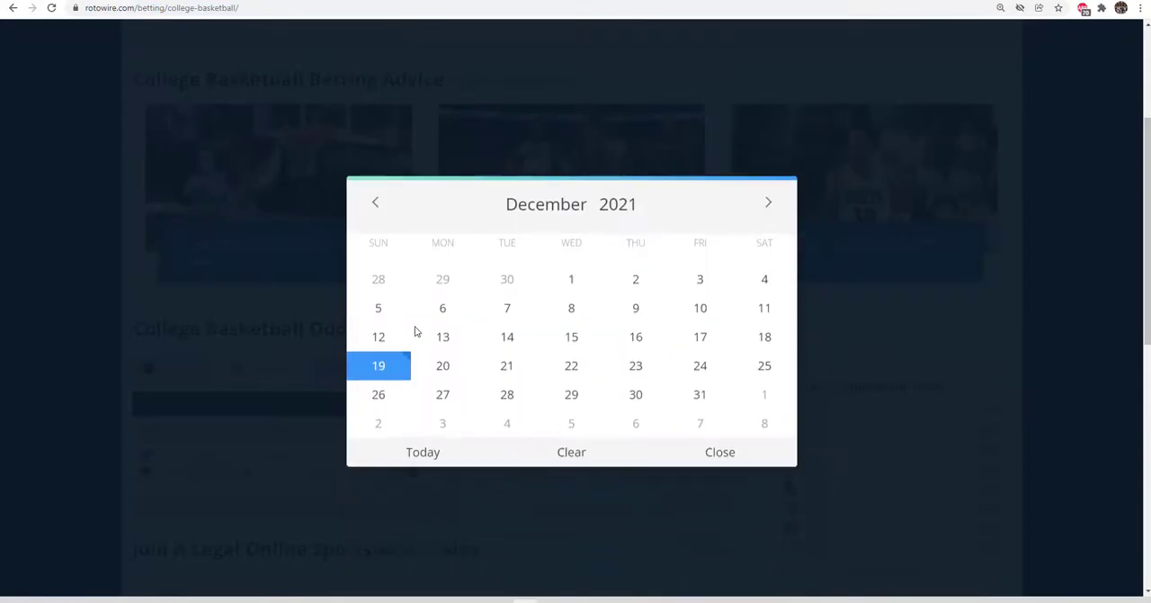
left_click(443, 365)
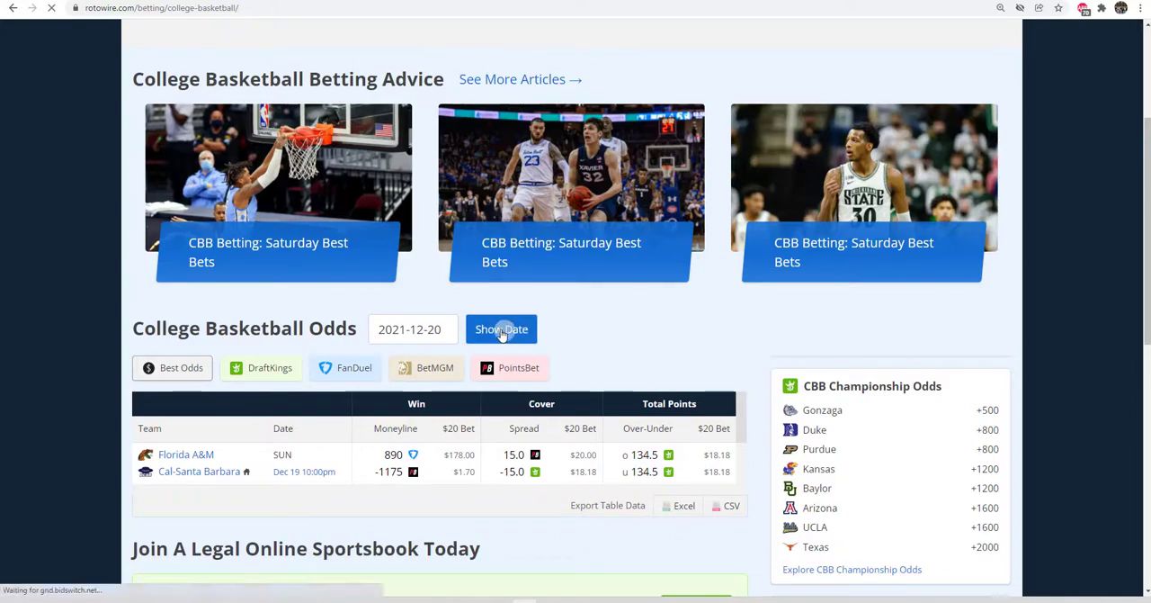
left_click(500, 327)
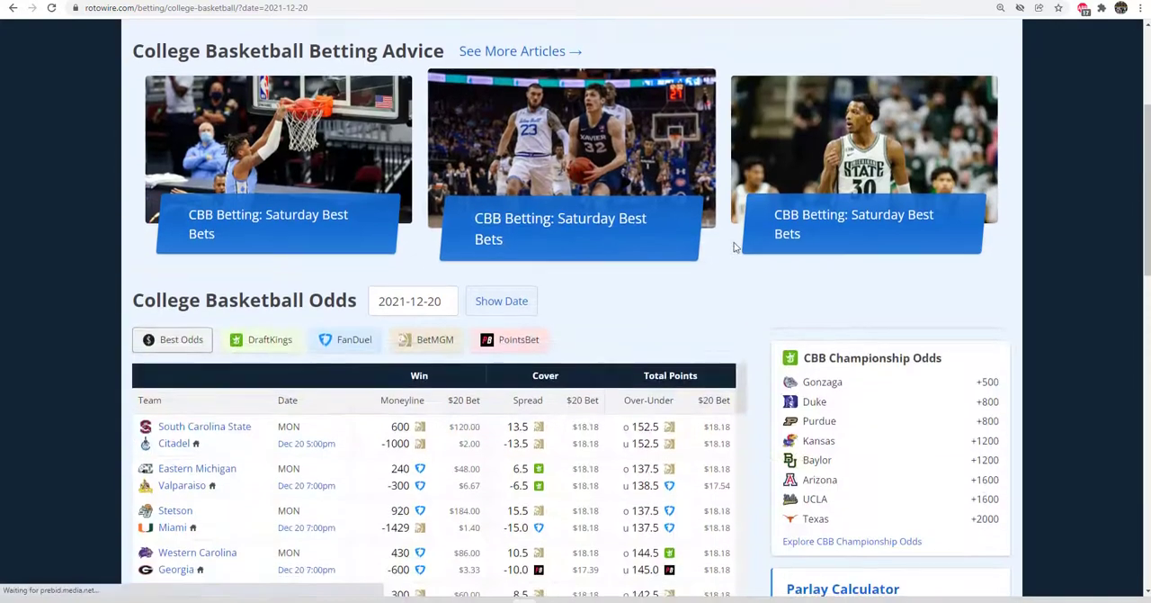
Step: Export the December 20 odds table as an Excel file
scroll("down", 3)
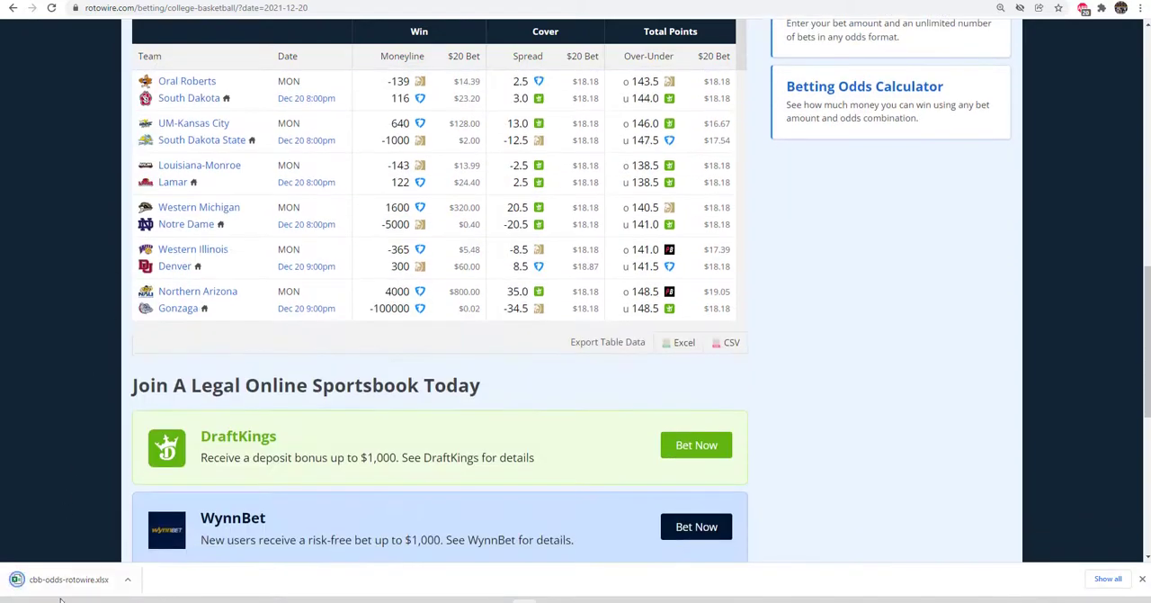
left_click(69, 580)
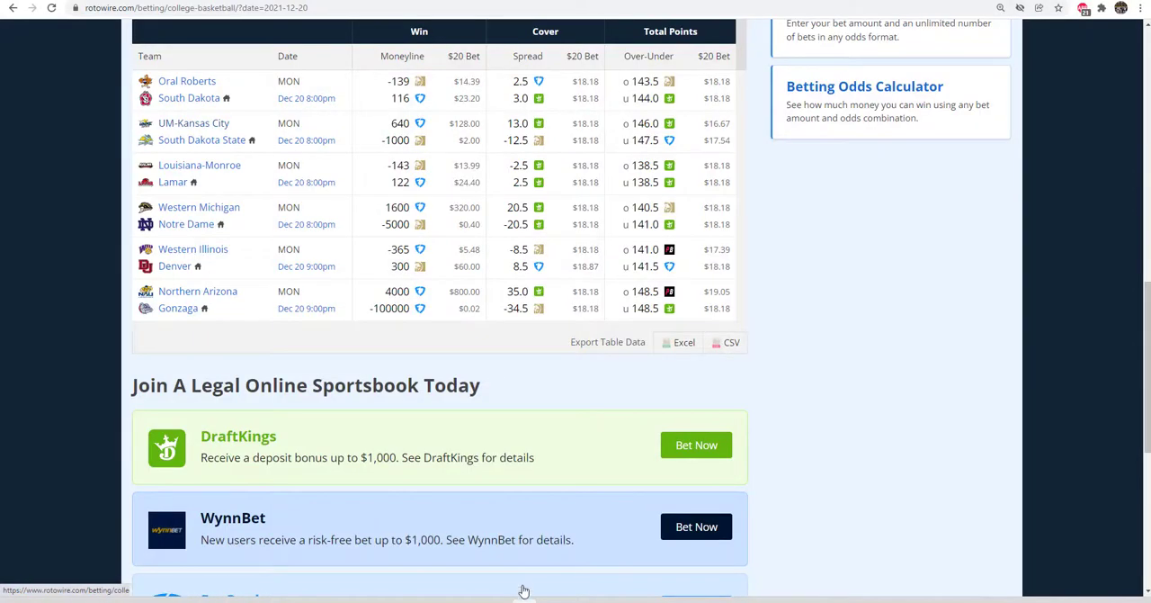
scroll("up", 3)
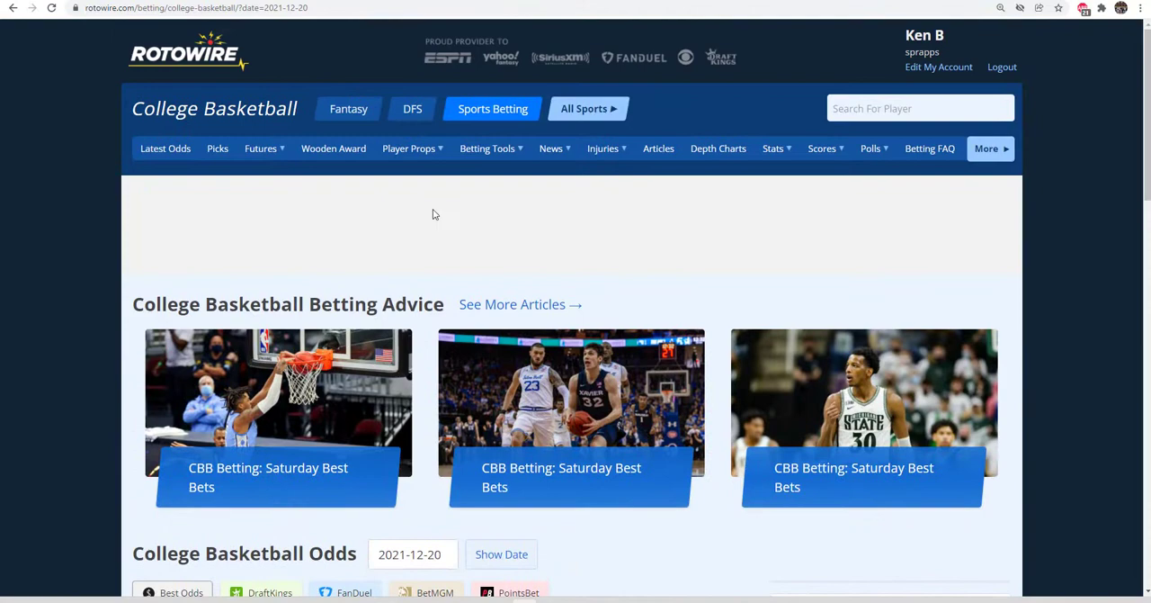
Step: Bring up the fantasy college basketball injury report
left_click(349, 108)
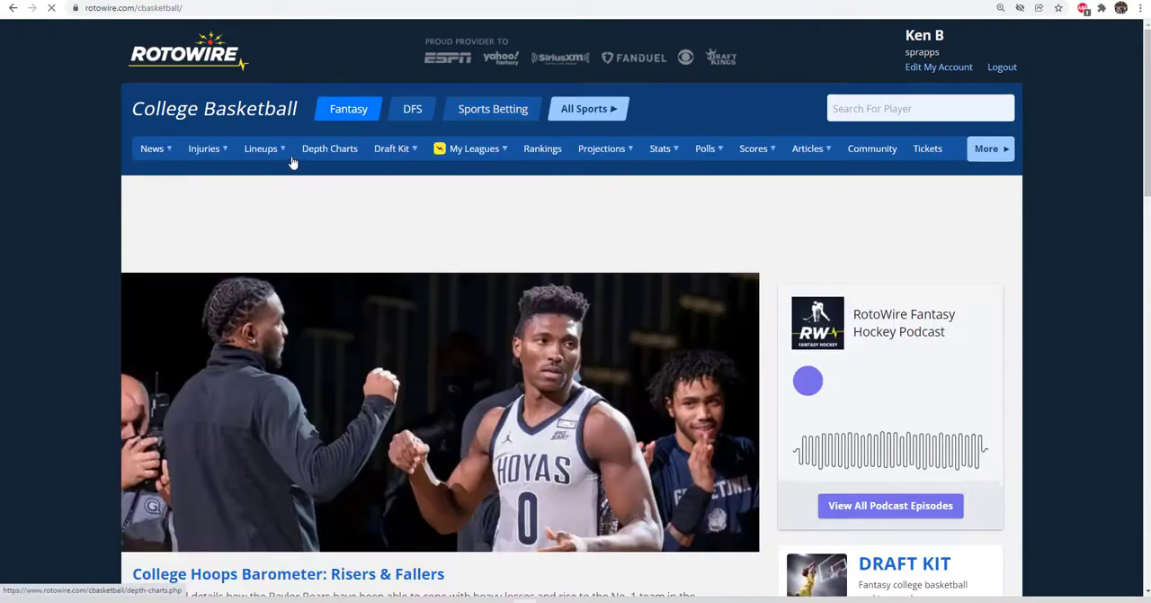
left_click(203, 147)
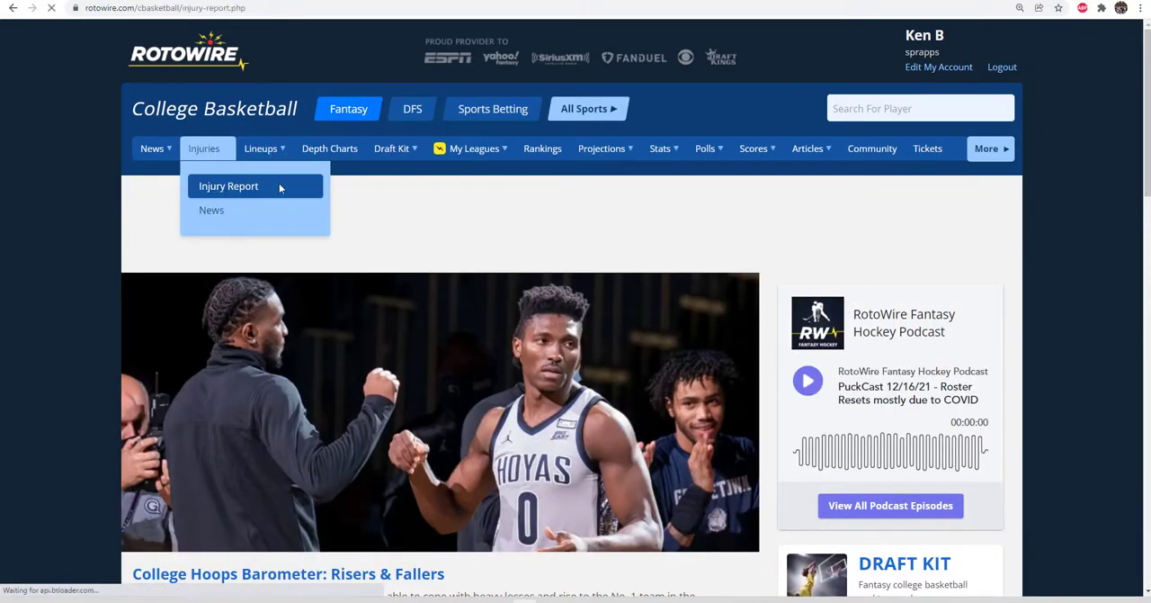
left_click(227, 187)
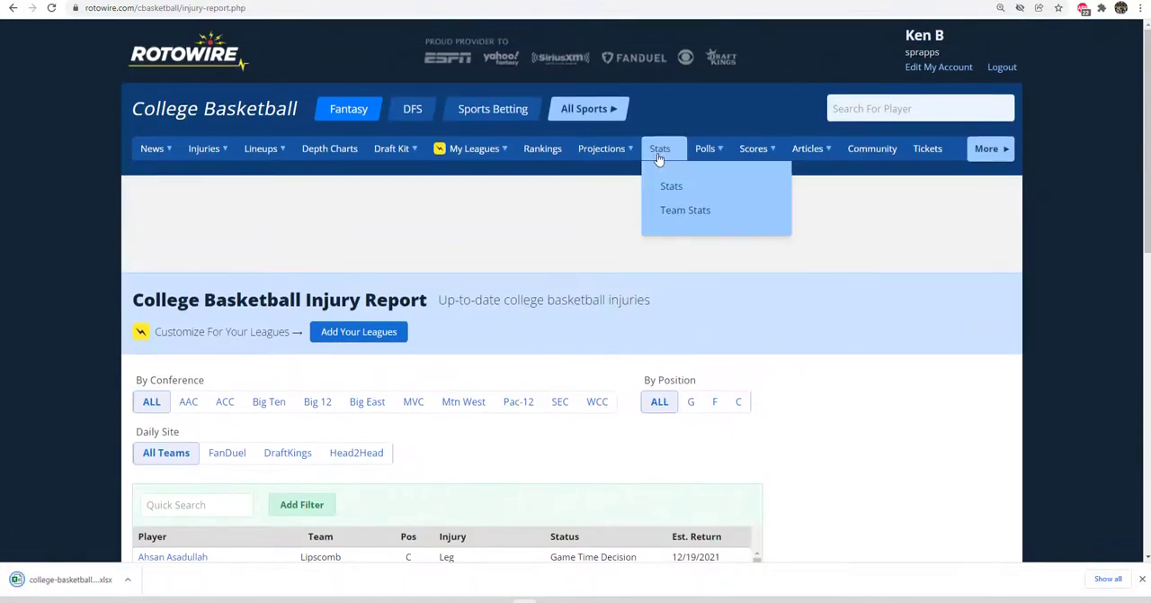
Step: Export the player stats table to Excel and bring up the Team Stats page
left_click(671, 187)
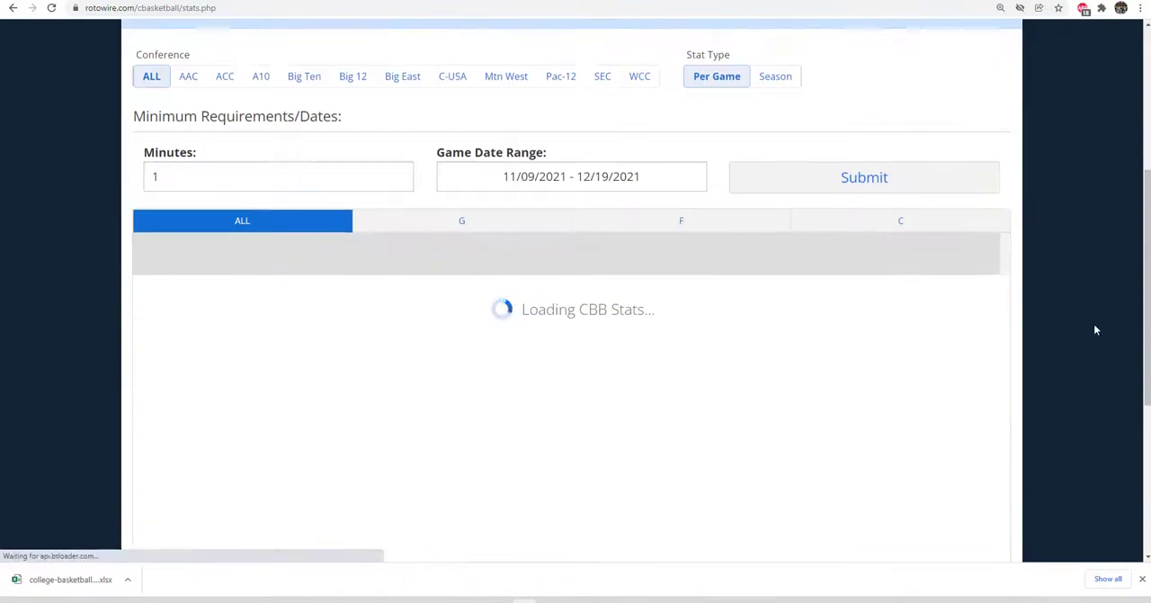
scroll("down", 3)
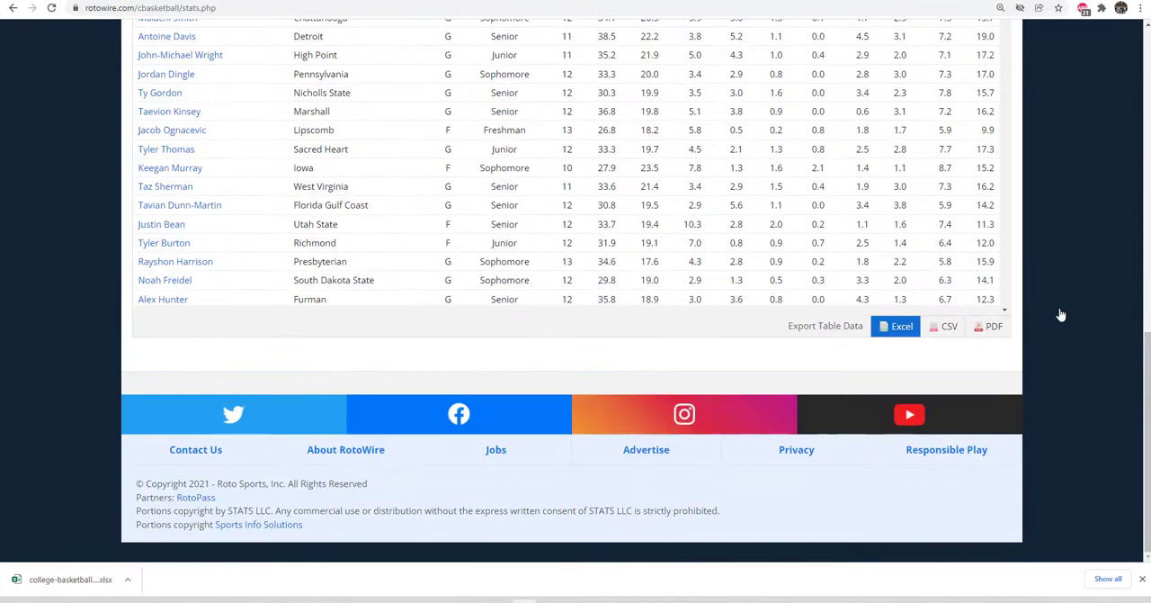
left_click(660, 100)
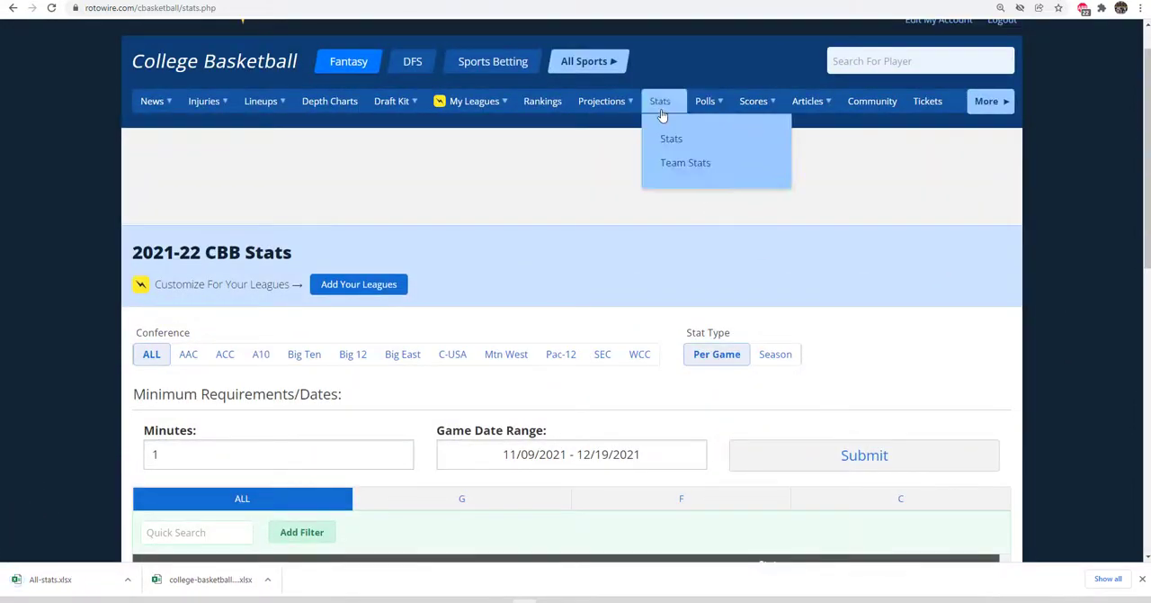
left_click(685, 162)
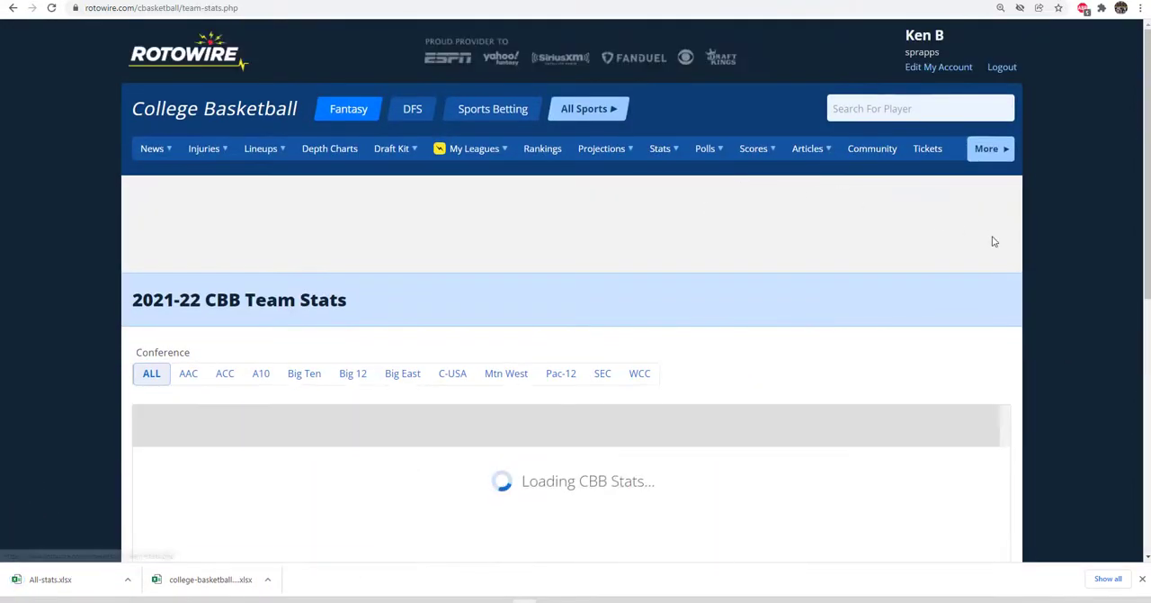
scroll("down", 3)
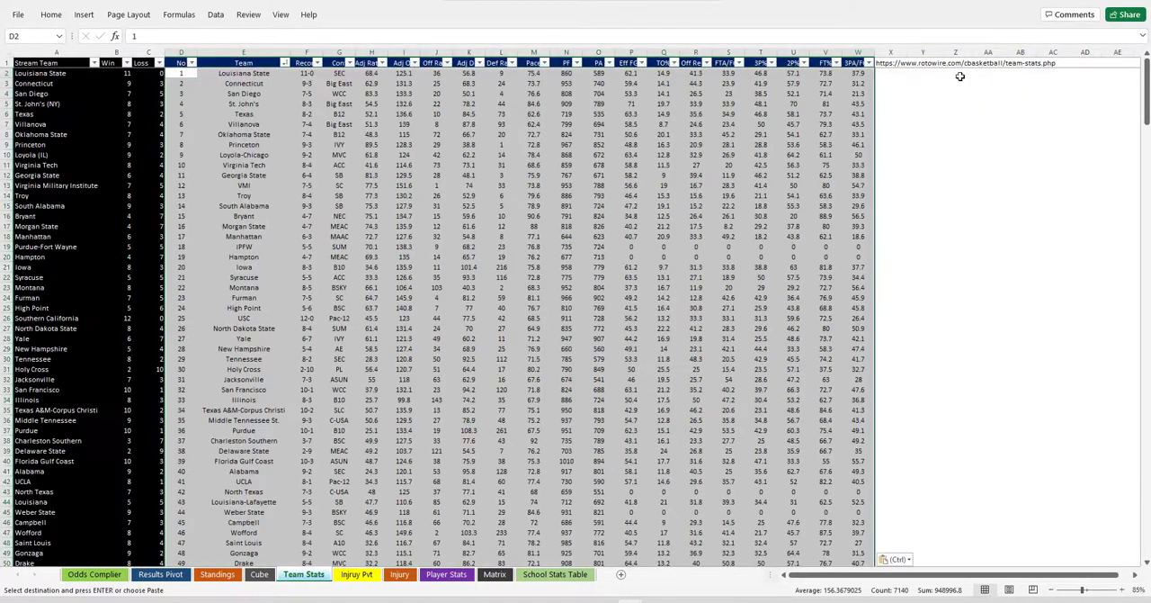
Step: Review the downloaded injury report workbook now open in Excel
scroll("down", 3)
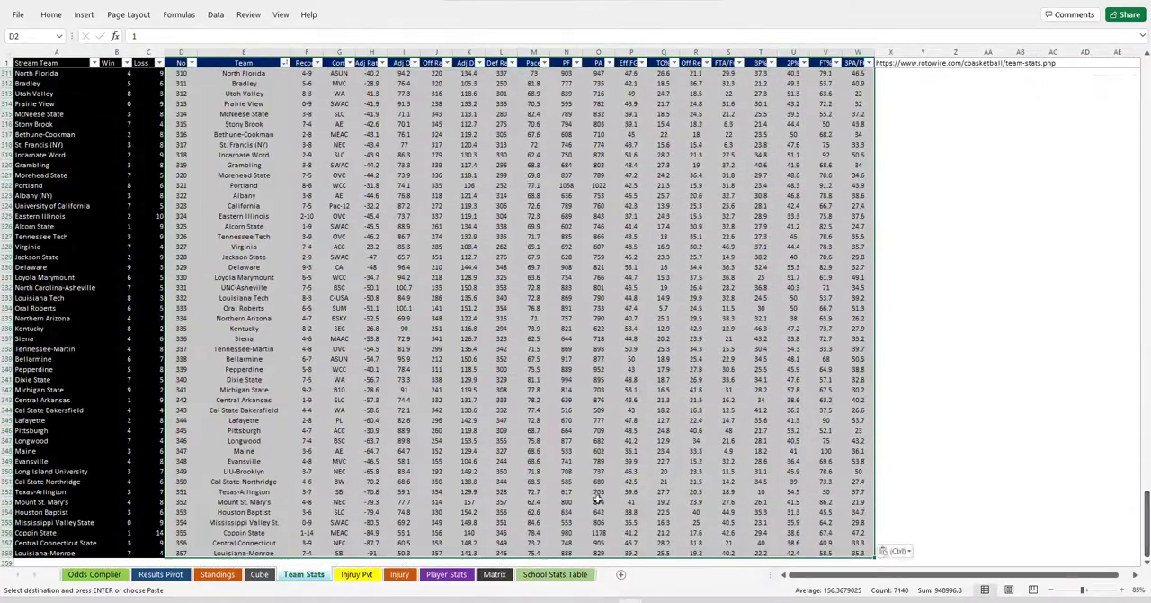
scroll("down", 3)
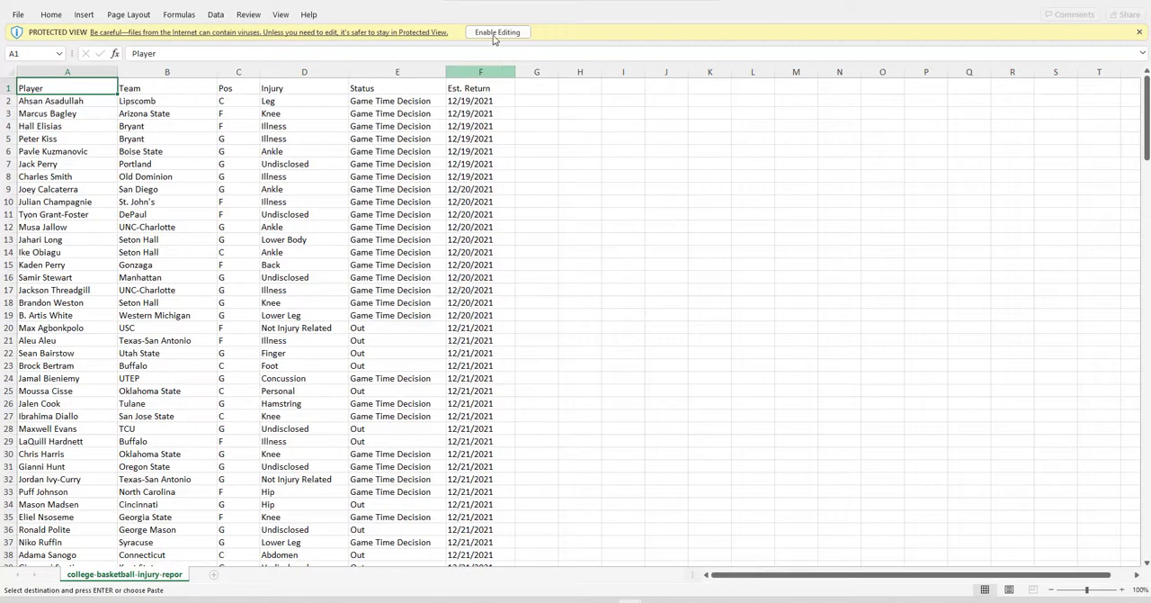
Step: Enable editing and paste the injury report data as values at C2 of the Injury sheet
left_click(497, 32)
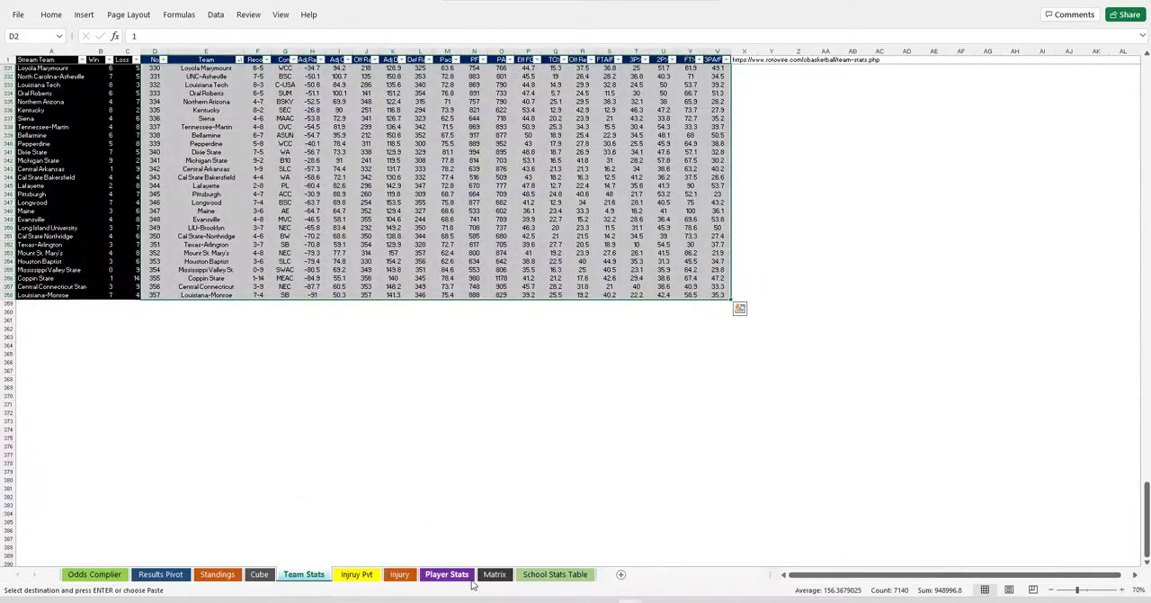
left_click(399, 574)
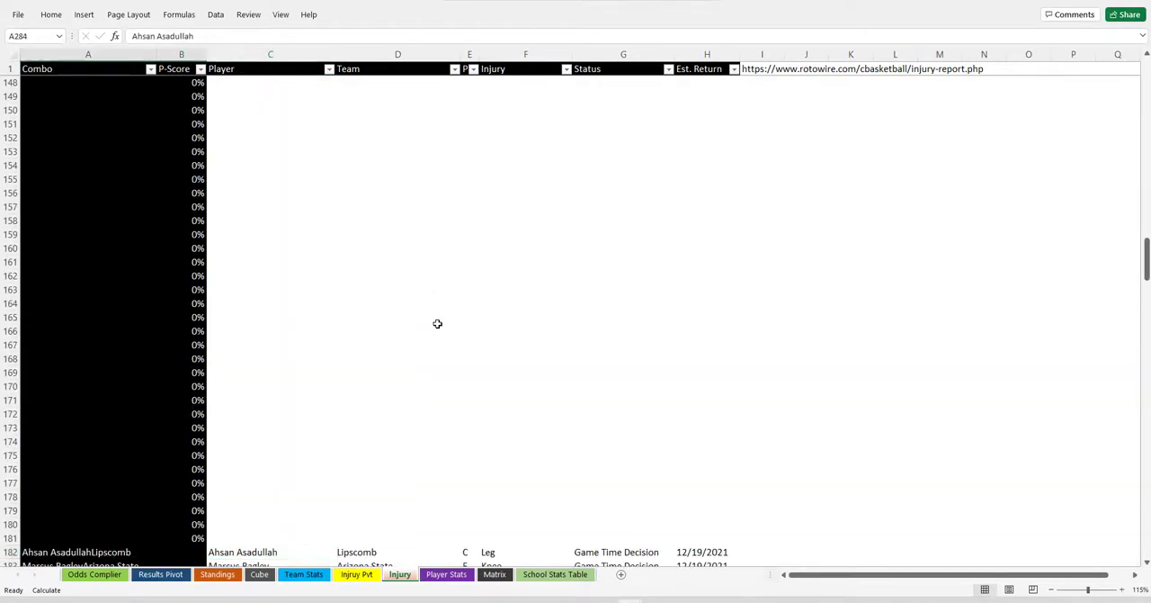
left_click(270, 317)
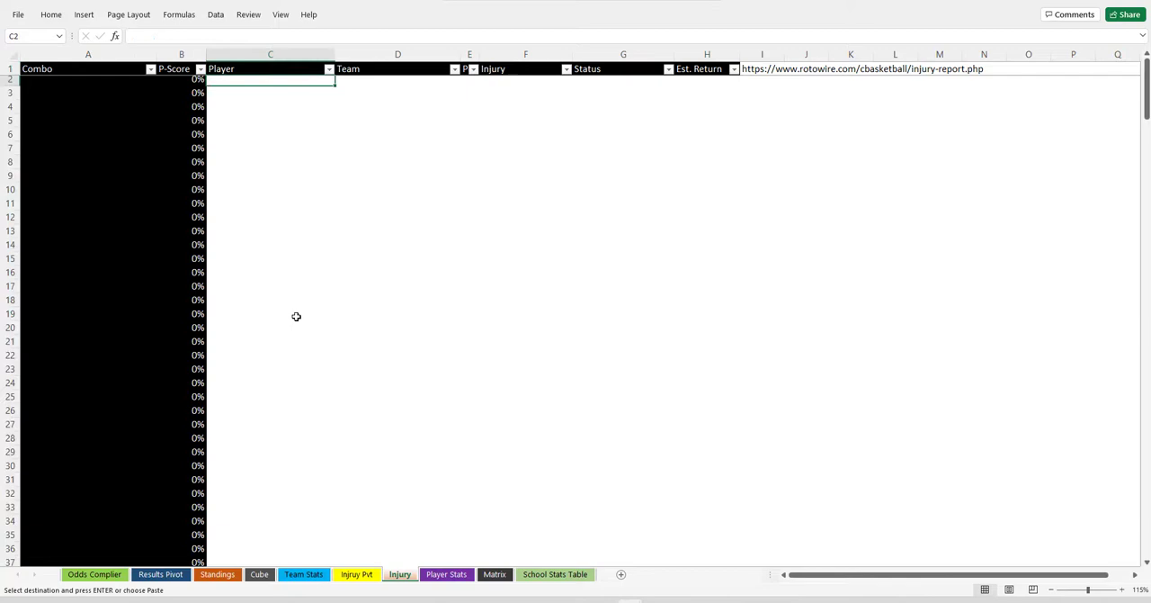
right_click(270, 81)
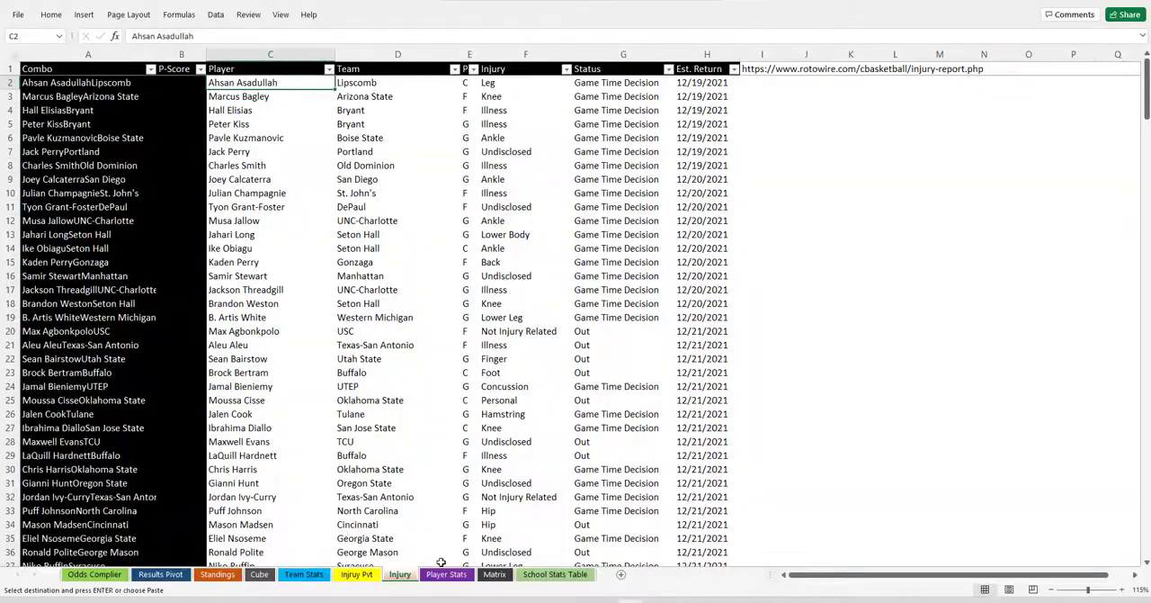
left_click(447, 574)
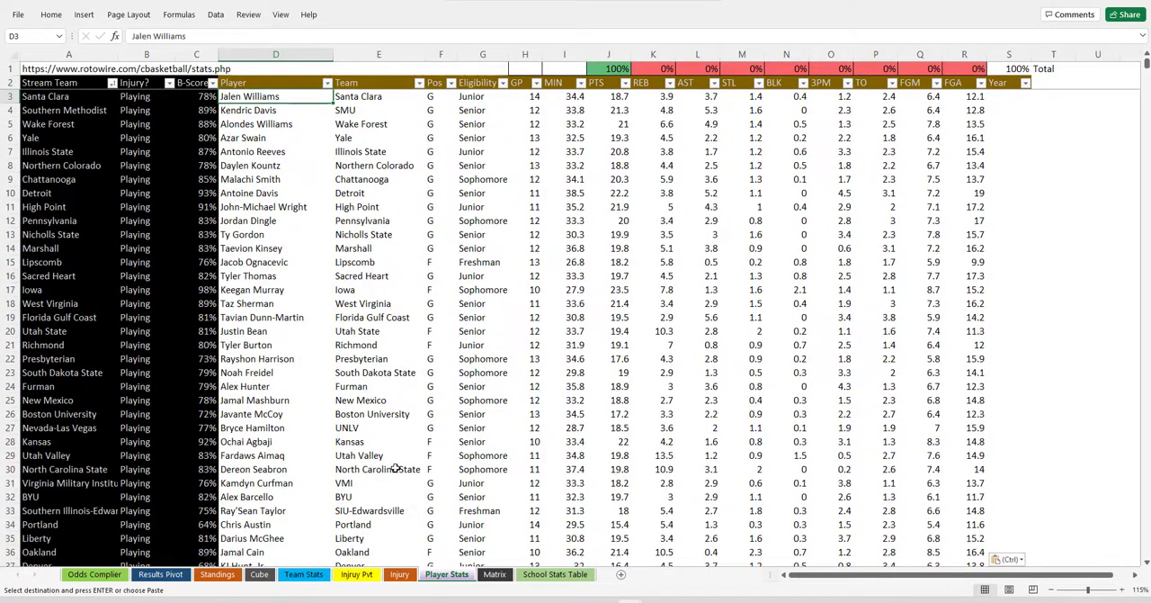
Step: Switch to the Injury Pvt sheet showing the Health Contribution pivot
left_click(357, 574)
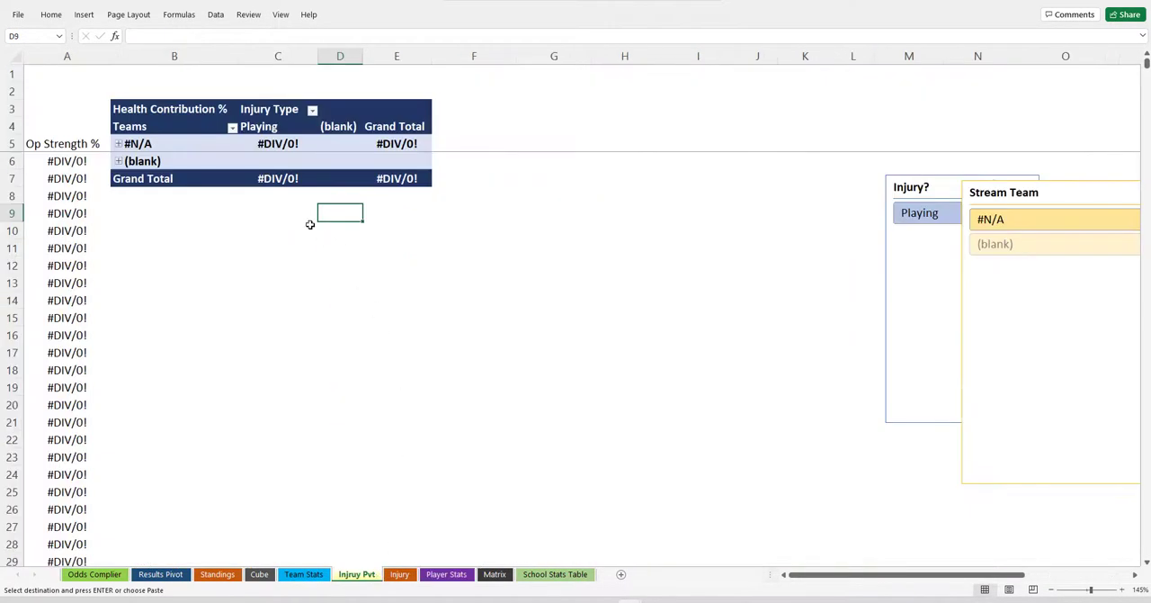
Step: Refresh all pivots and group the individual injury type columns together
left_click(277, 160)
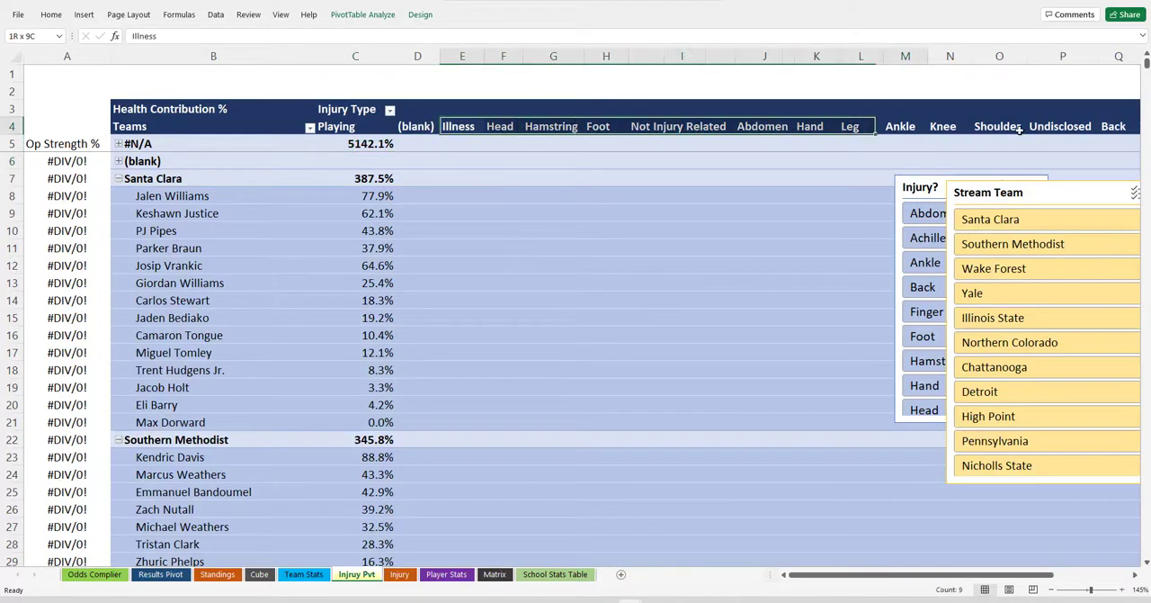
scroll("right", 3)
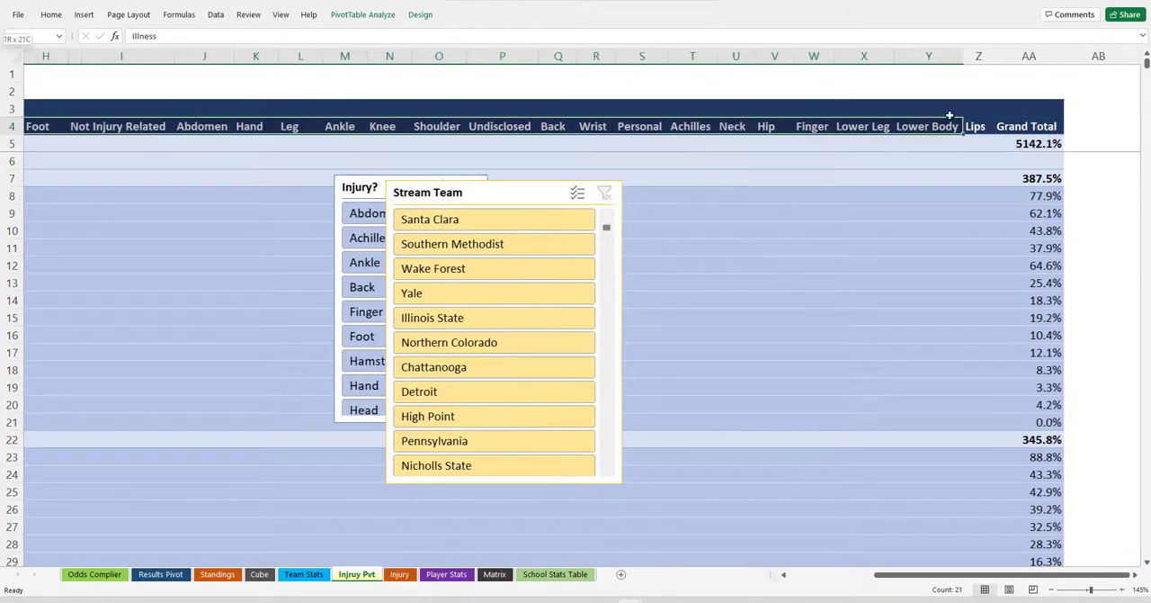
right_click(1025, 126)
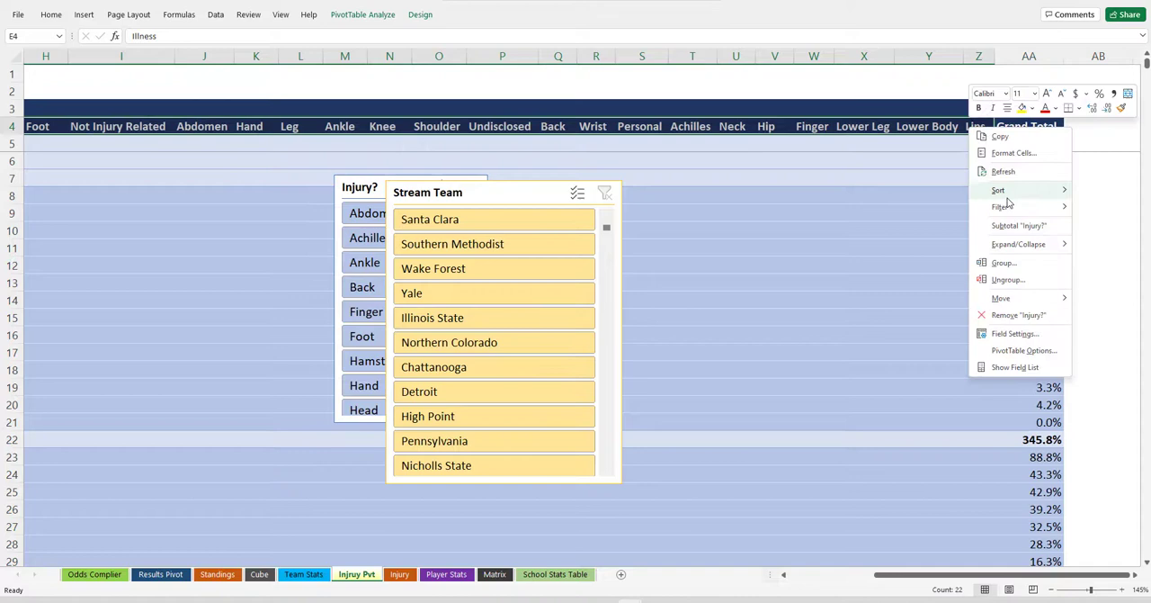
mouse_move(1019, 244)
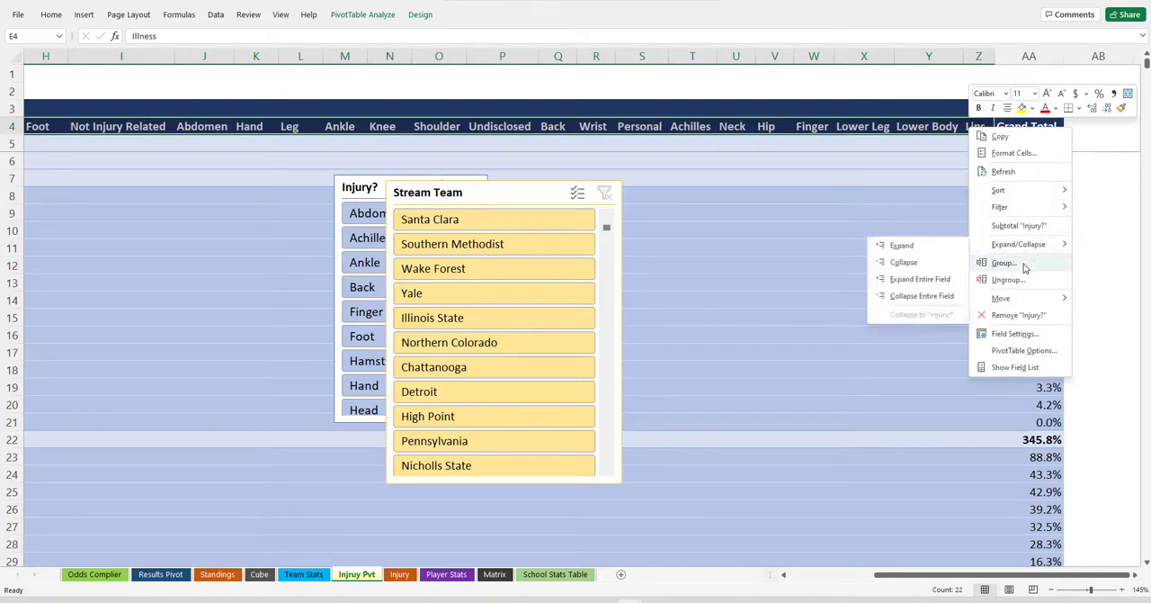
left_click(1004, 263)
type("=C6/M6")
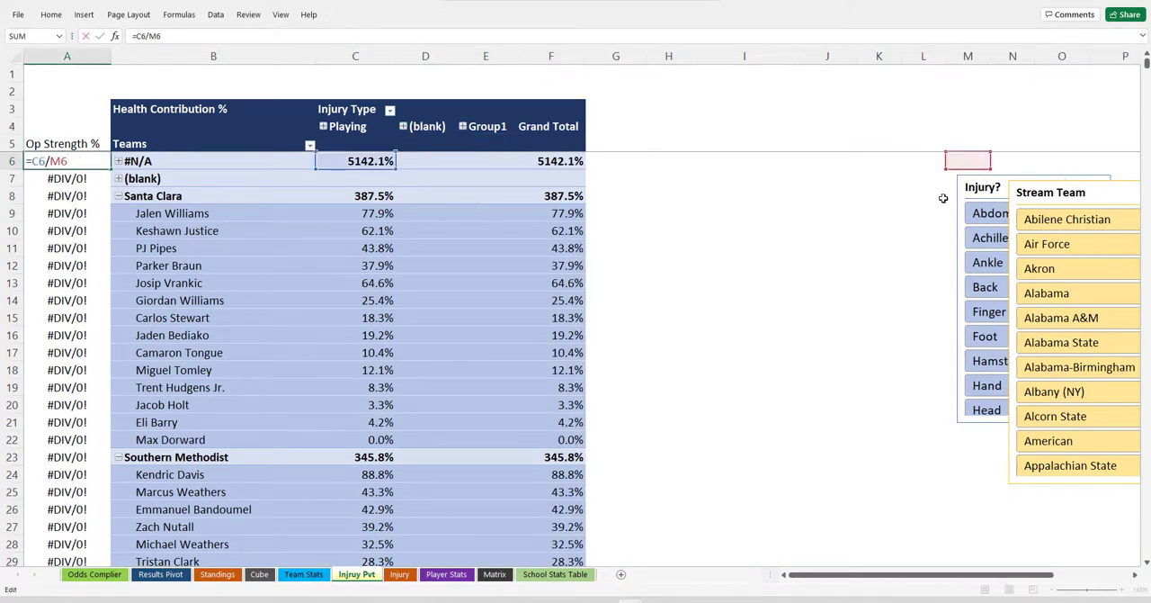
Step: Change Op Strength % to =C6/F6 so it divides by Grand Total, filled down
left_click(550, 161)
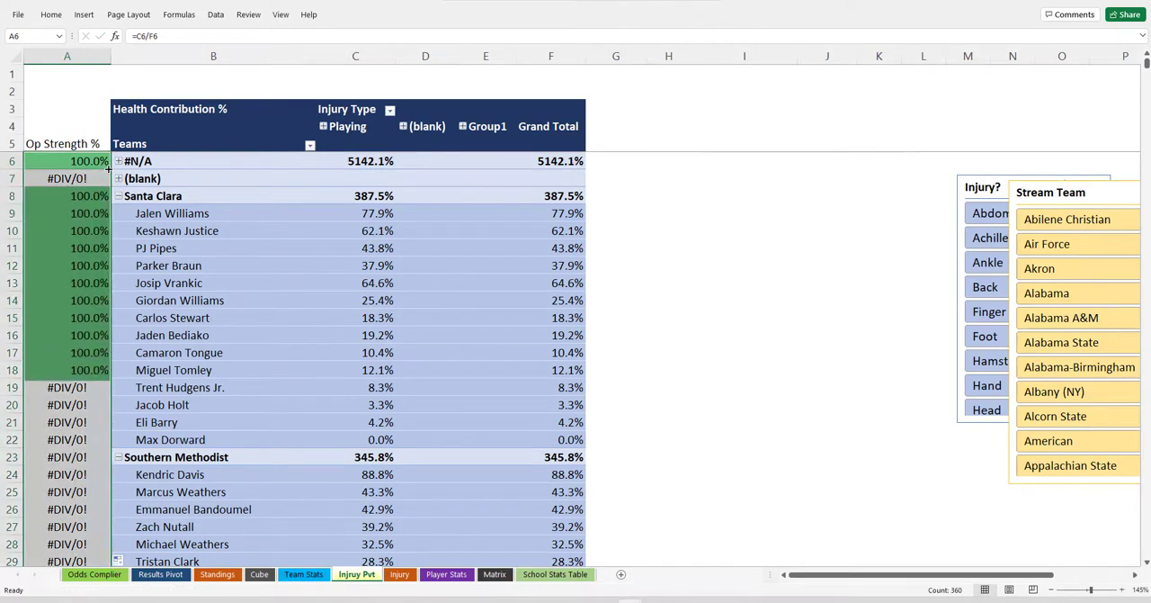
scroll("down", 3)
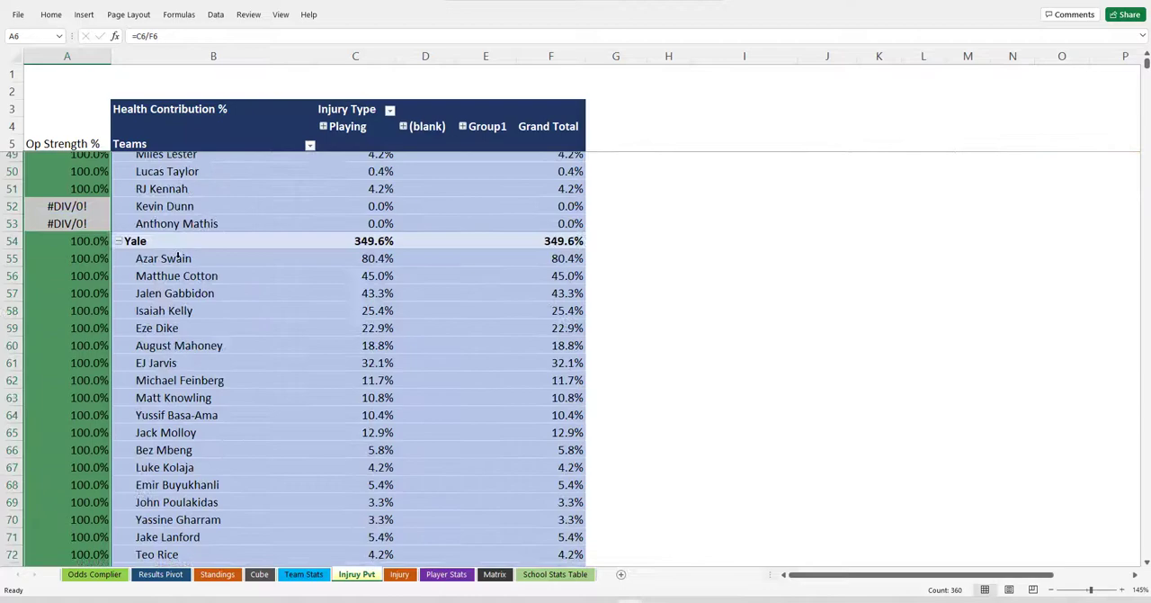
Step: Collapse the injury pivot's team field to one total row per team
right_click(151, 194)
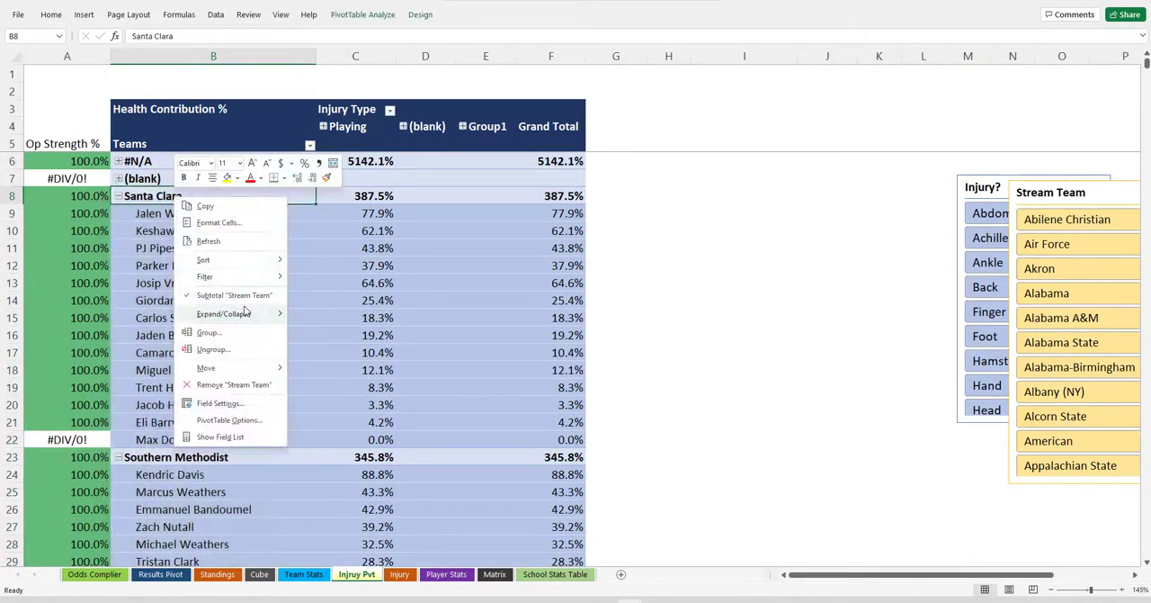
left_click(223, 313)
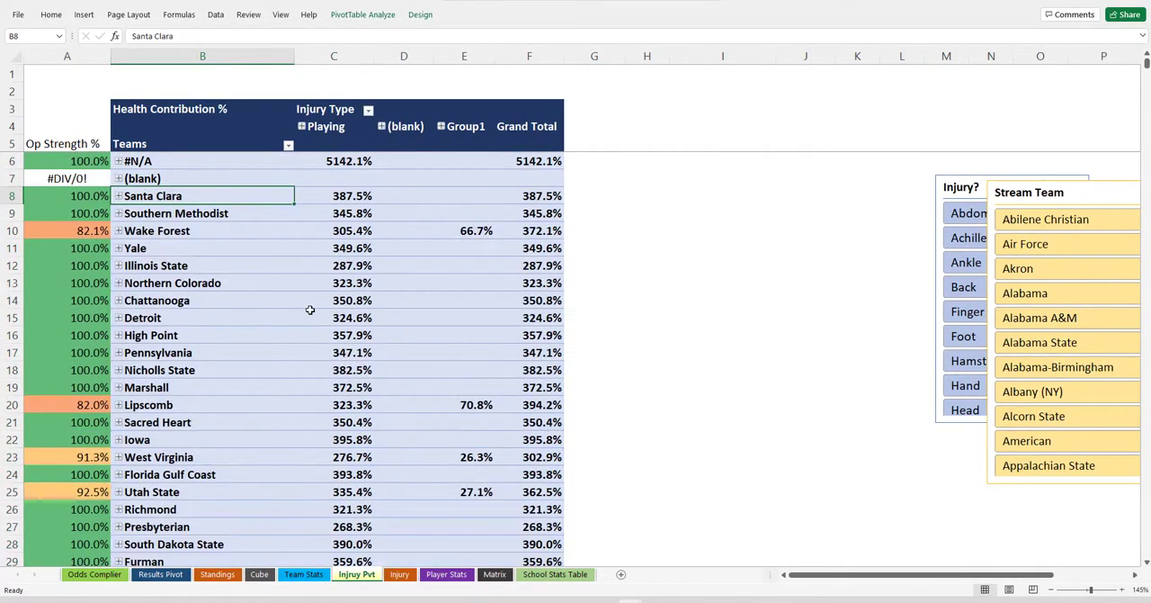
scroll("down", 3)
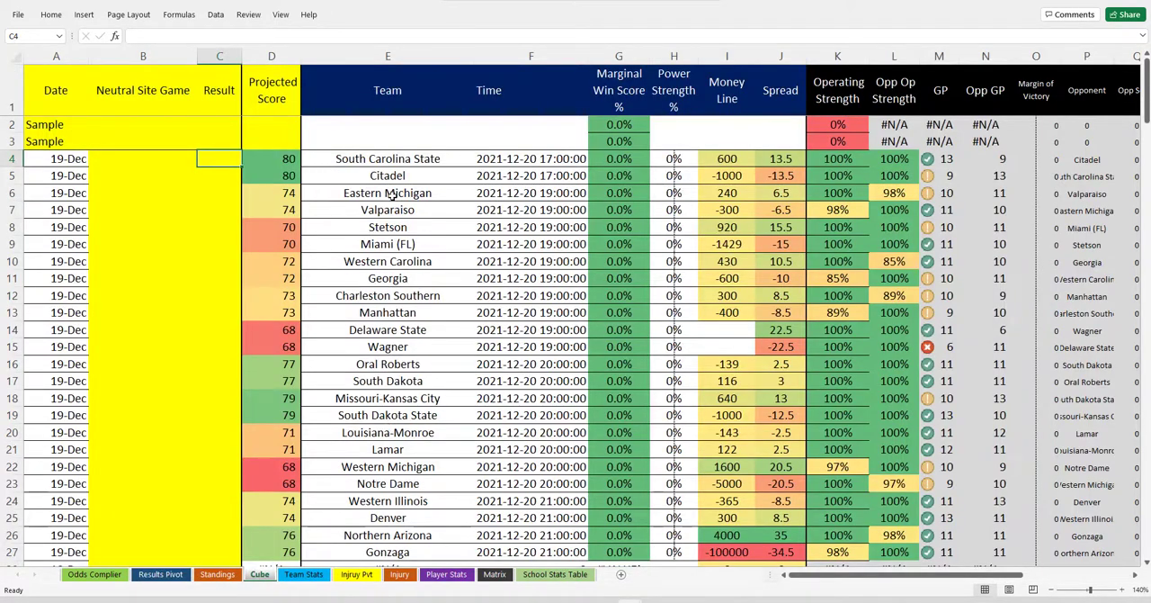
left_click(619, 141)
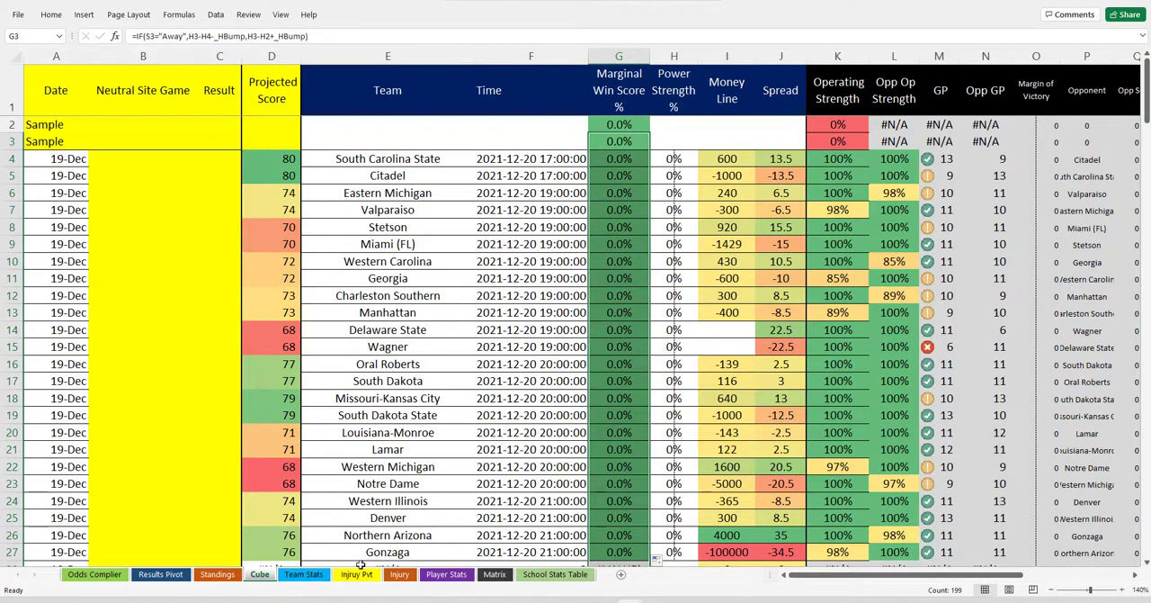
left_click(302, 574)
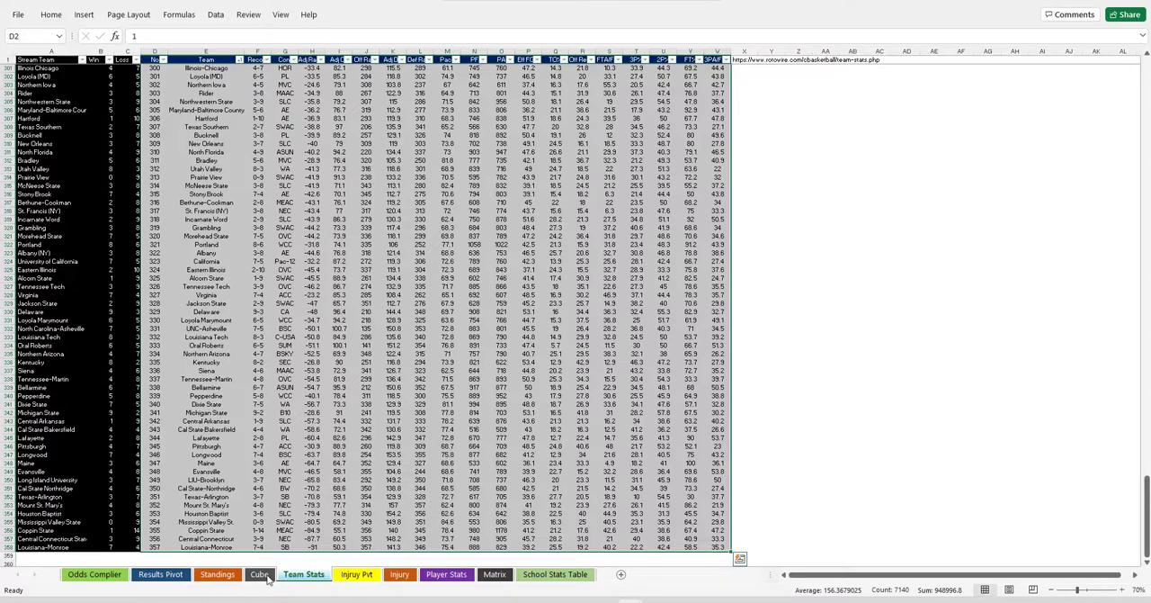
left_click(160, 574)
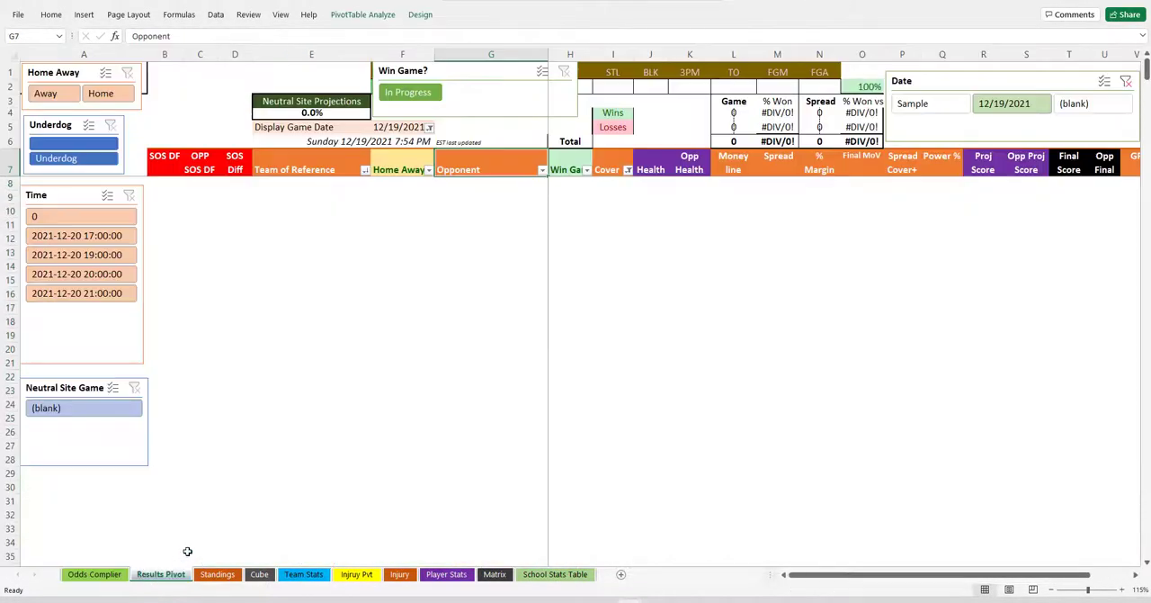
left_click(623, 226)
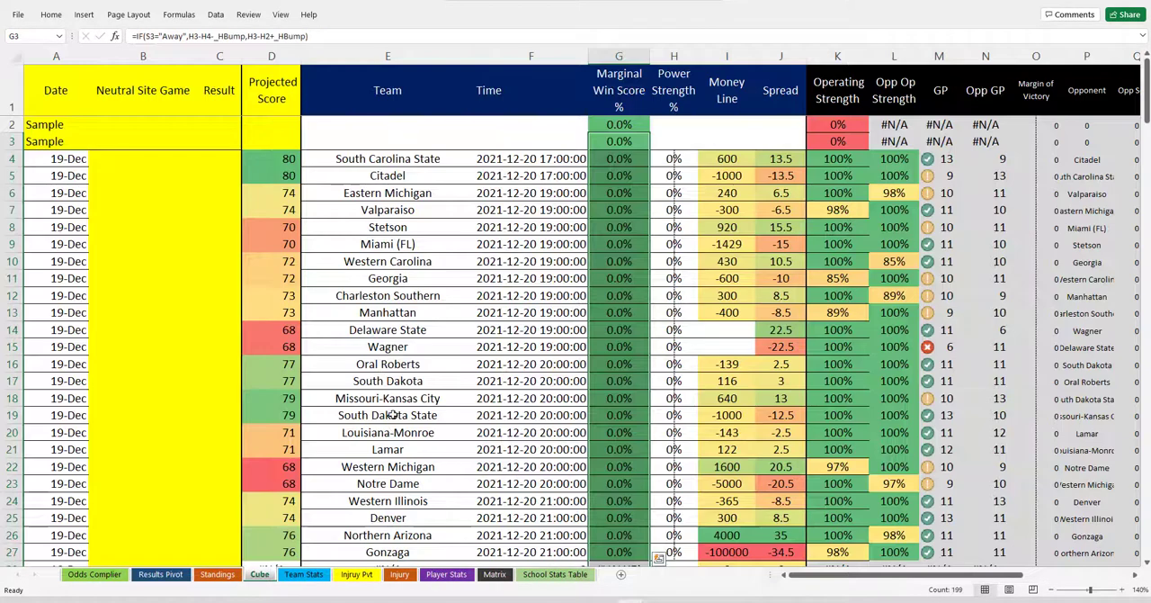
left_click(619, 176)
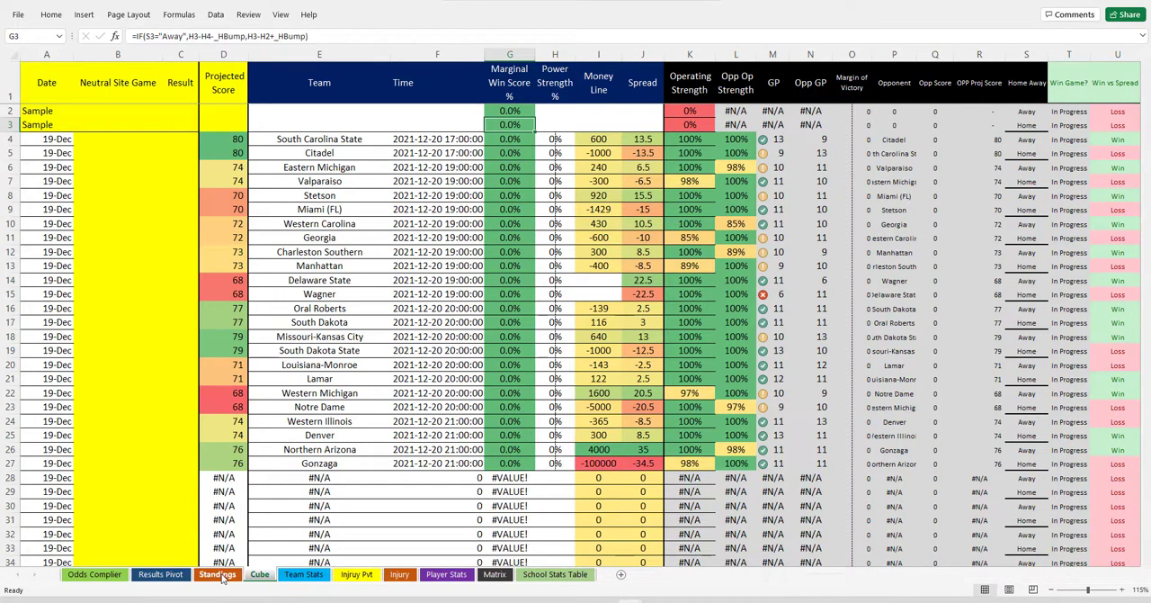
left_click(161, 573)
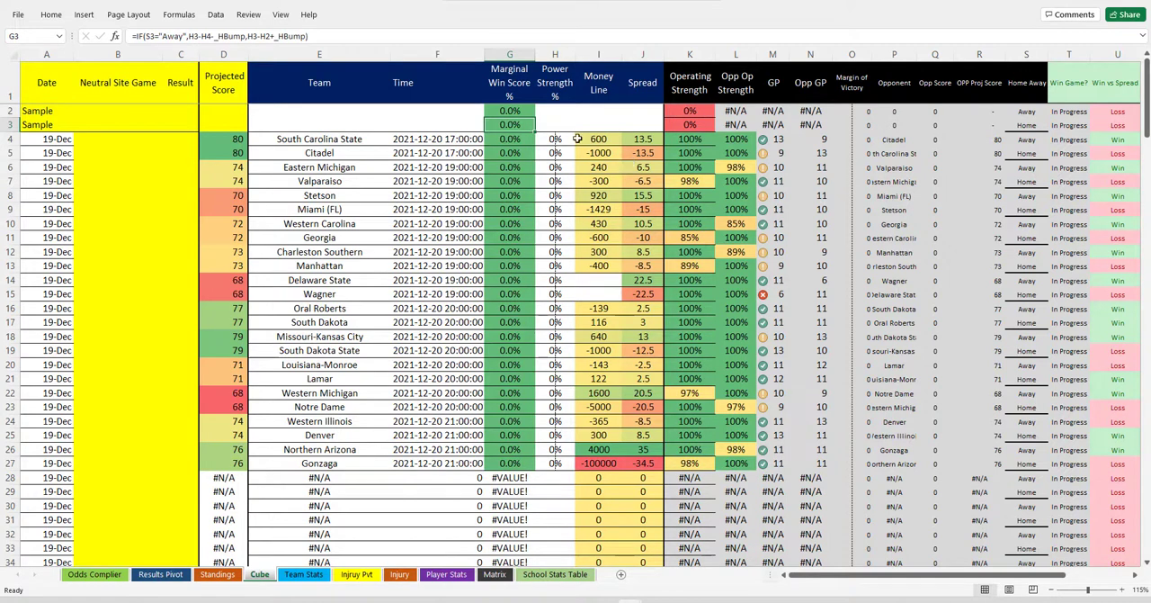
left_click(510, 124)
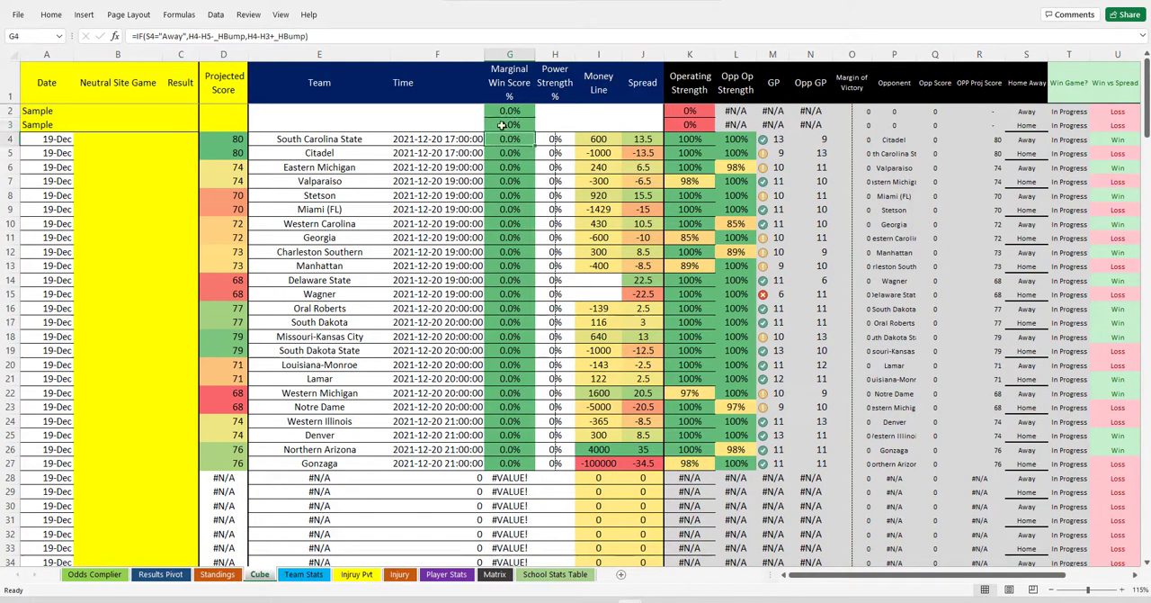
left_click(509, 126)
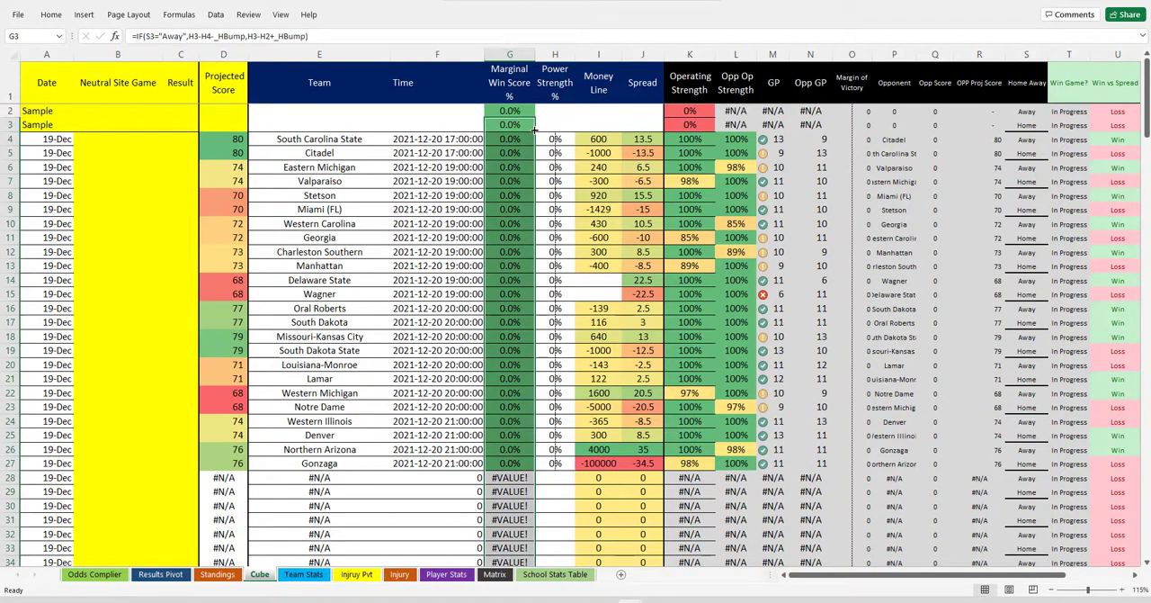
left_click(509, 138)
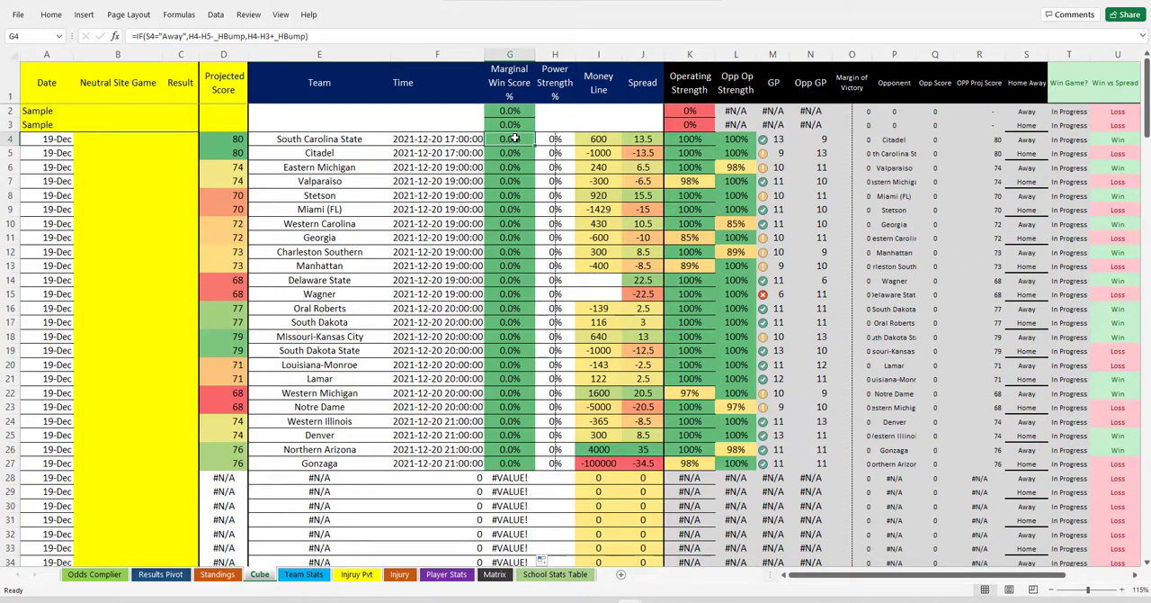
Step: On the Standings sheet, inspect the VLOOKUP behind the #N/A strength-of-schedule cells
left_click(216, 574)
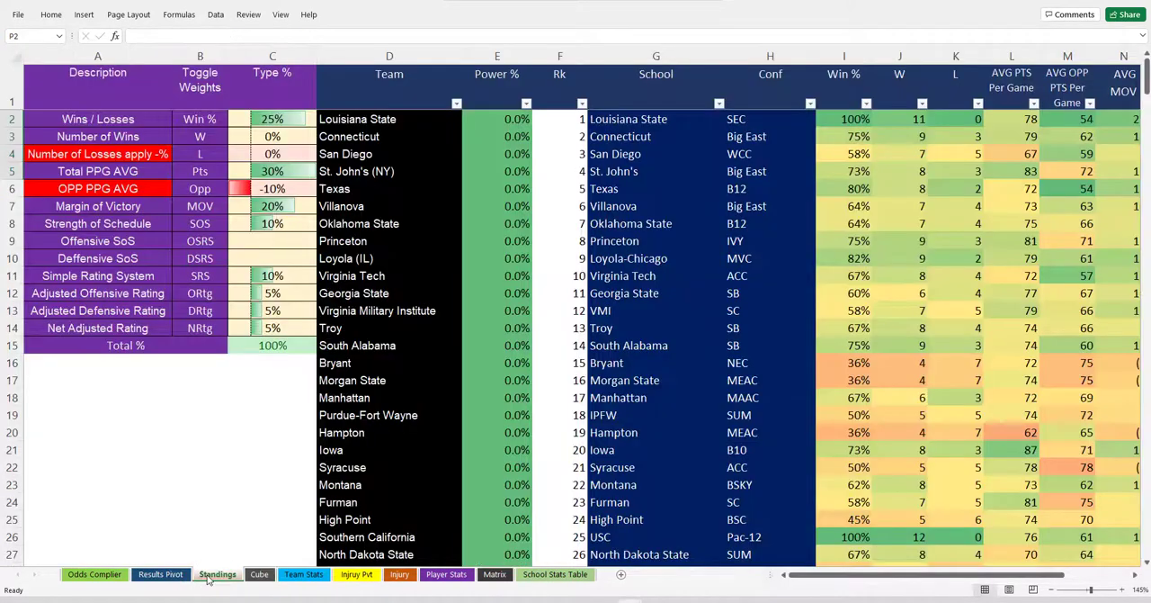
left_click(93, 574)
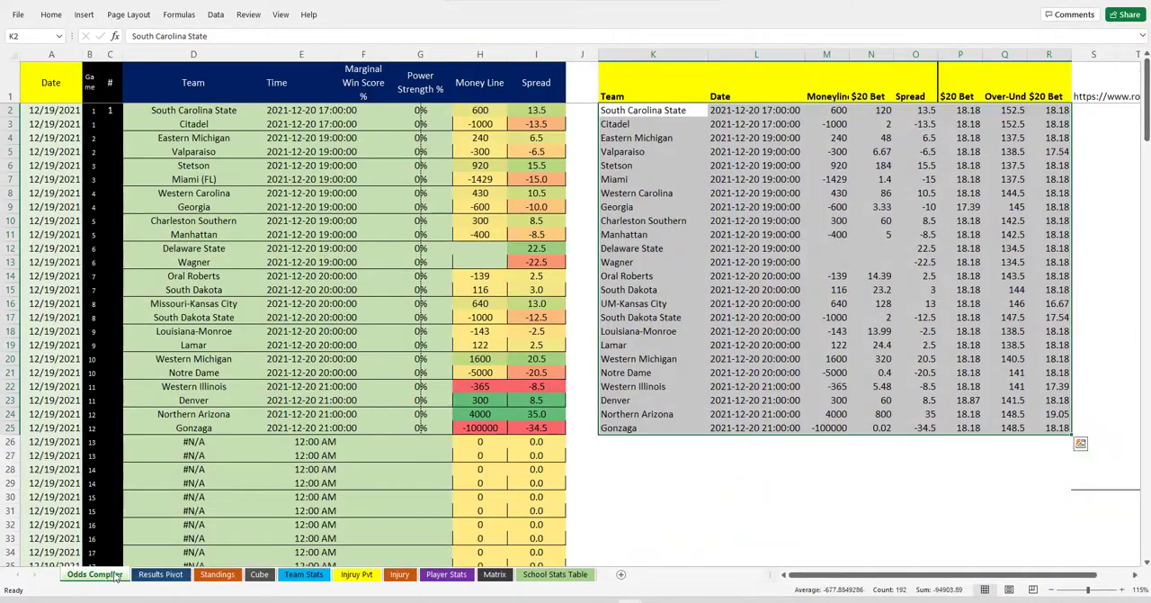
left_click(421, 110)
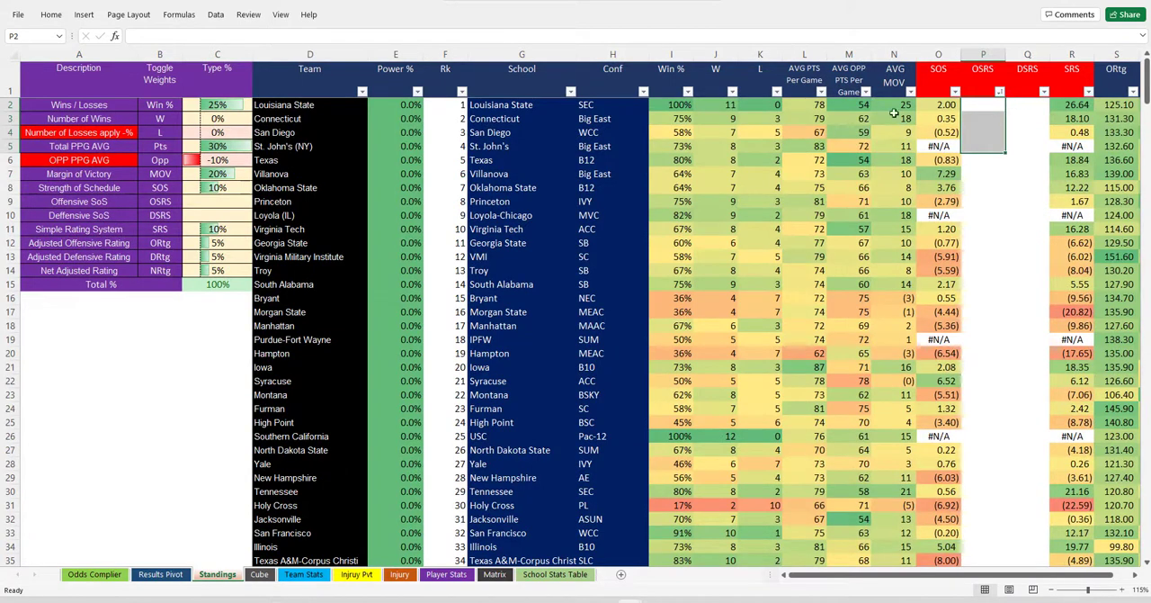
left_click(939, 146)
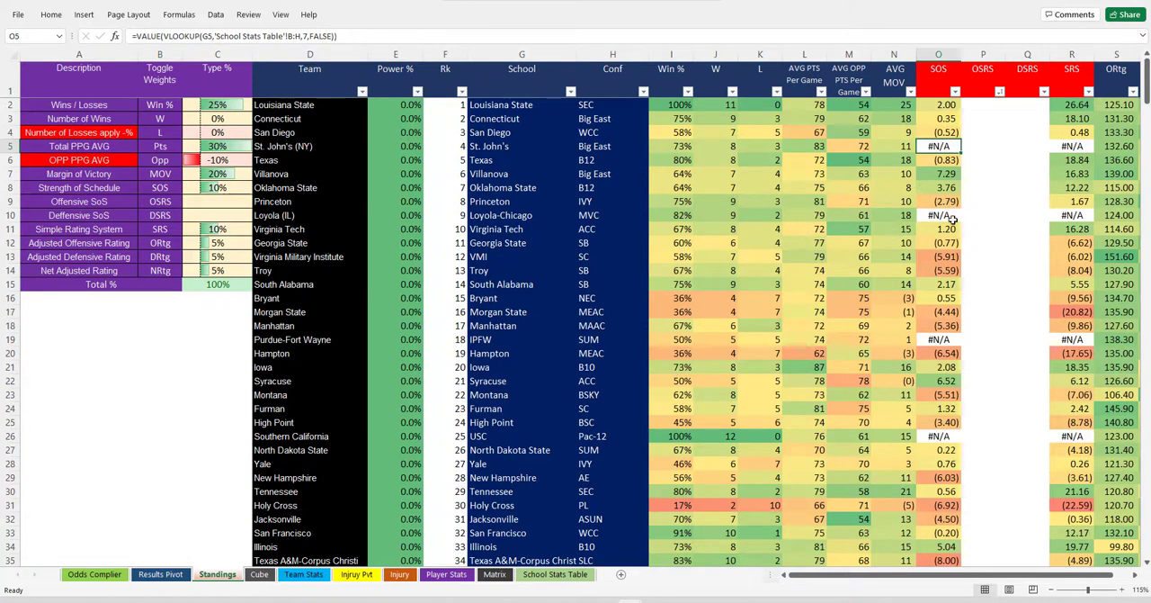
mouse_move(918, 161)
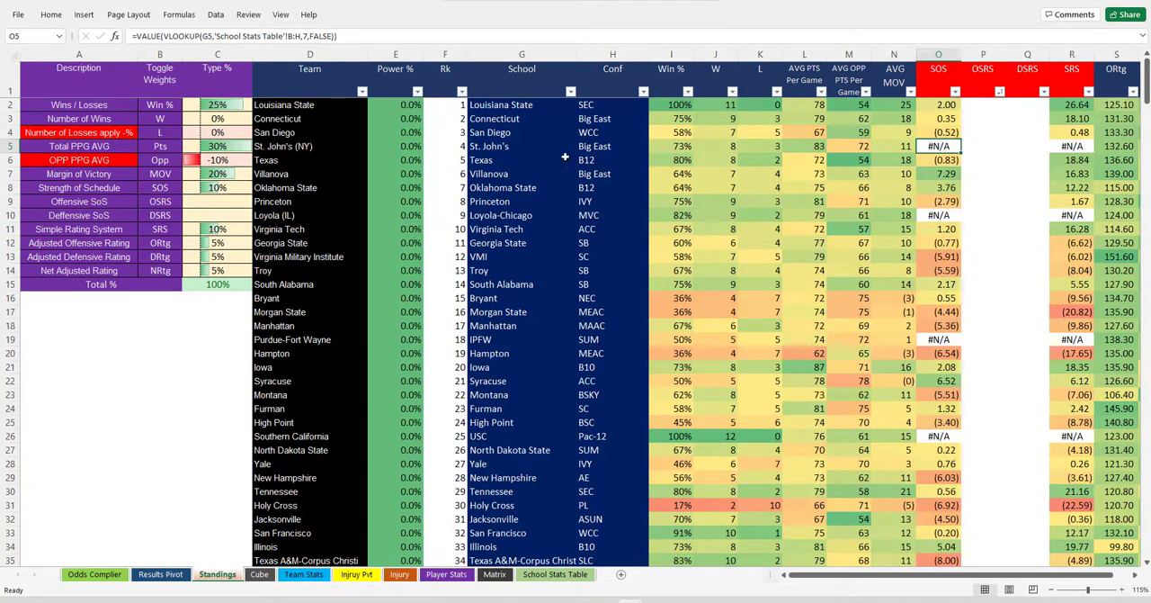
Step: Paste the team names St. John's (NY) and Loyola (IL) as values over their School entries
left_click(540, 151)
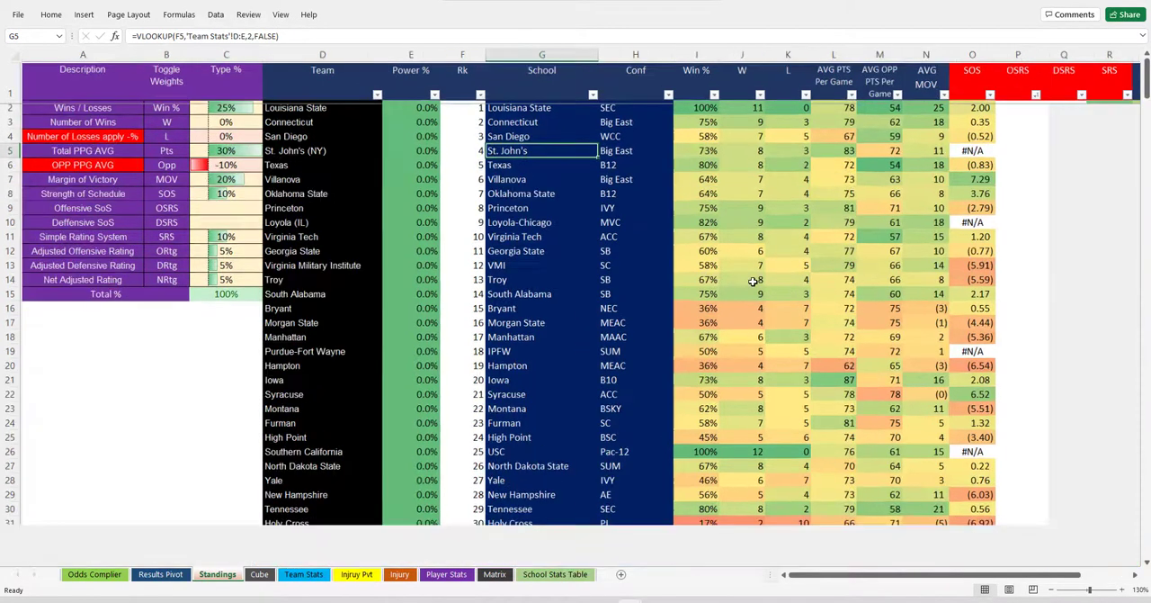
left_click(349, 159)
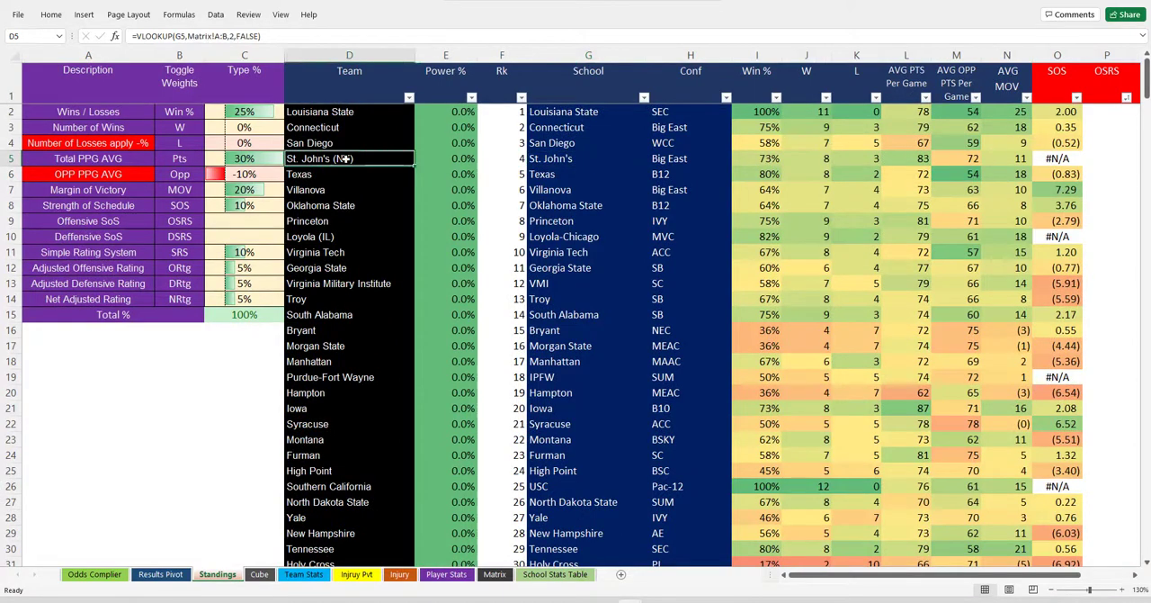
left_click(588, 157)
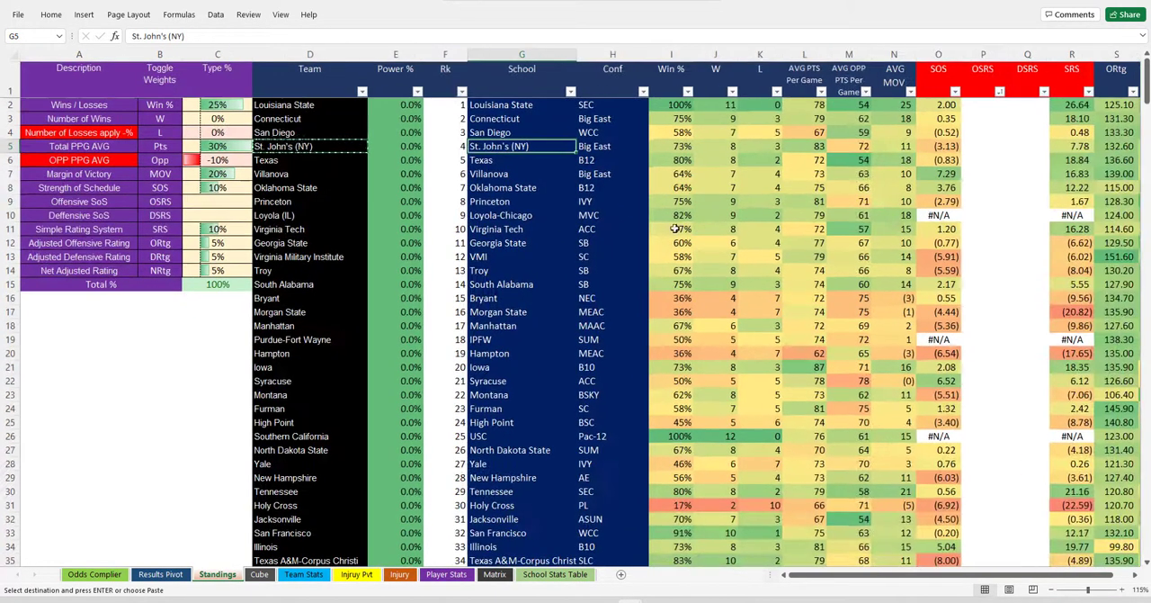
left_click(309, 214)
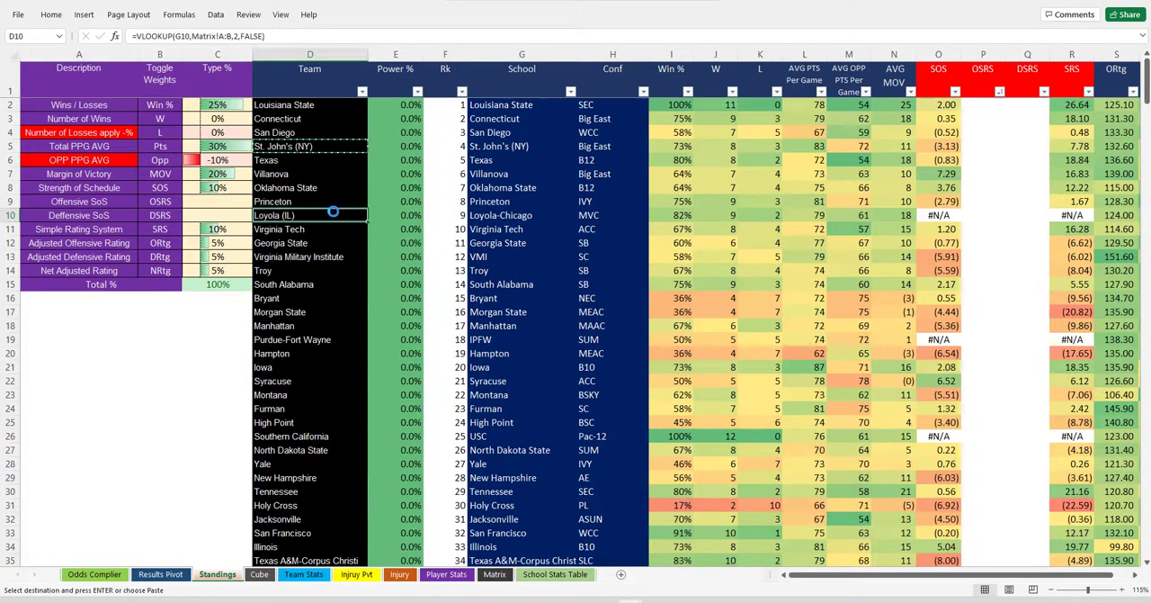
right_click(522, 216)
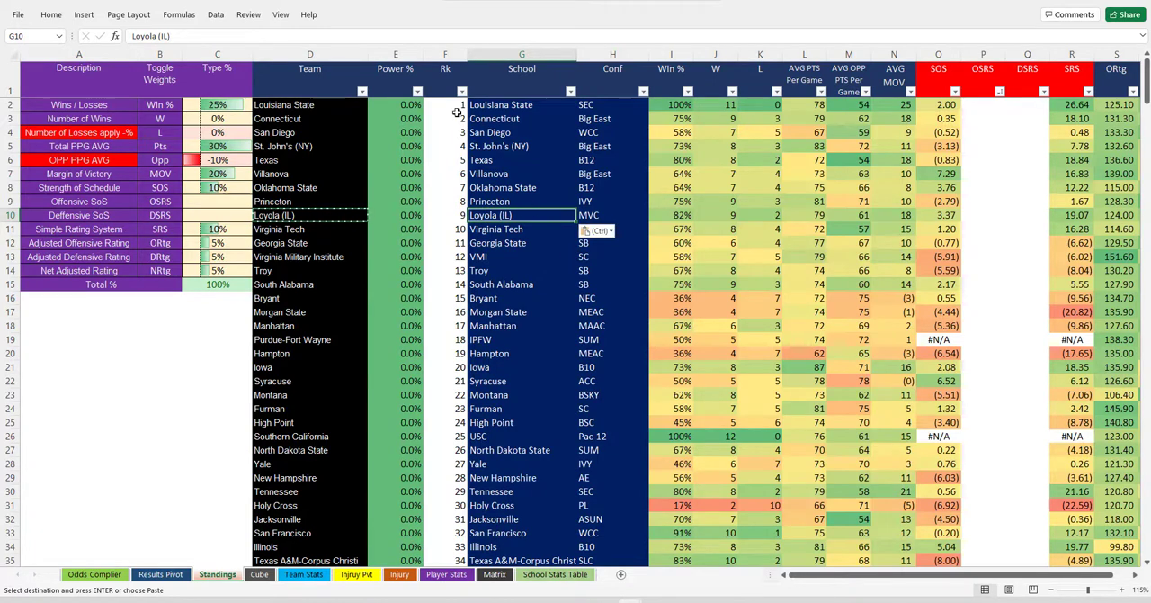
left_click(447, 104)
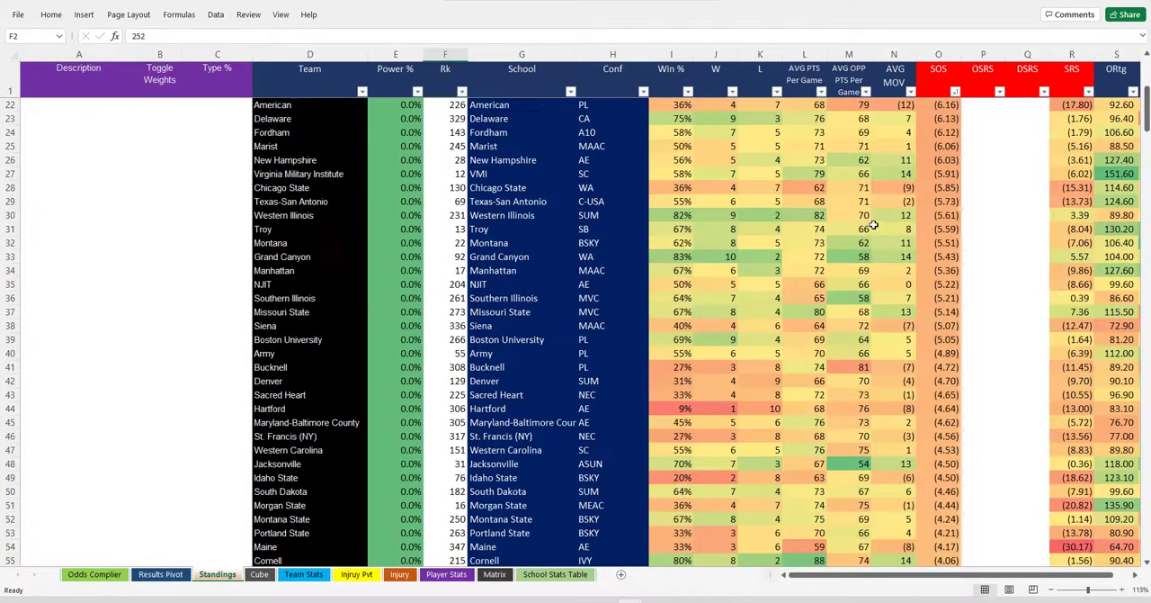
Step: Paste the Team column names as values over the lower School entries from row 310
scroll("down", 3)
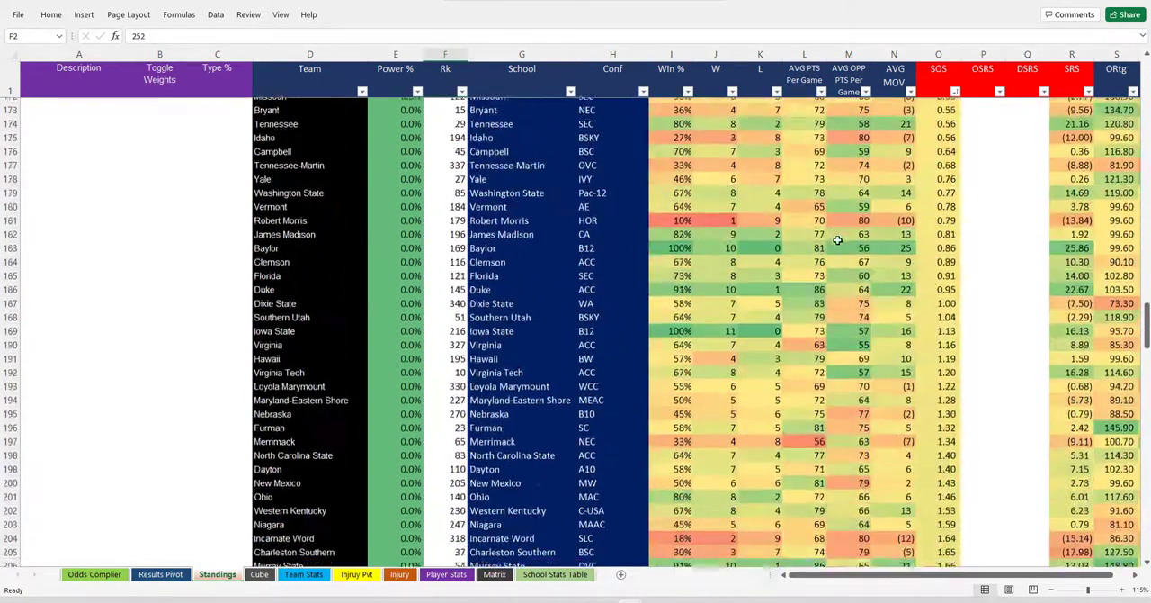
scroll("down", 3)
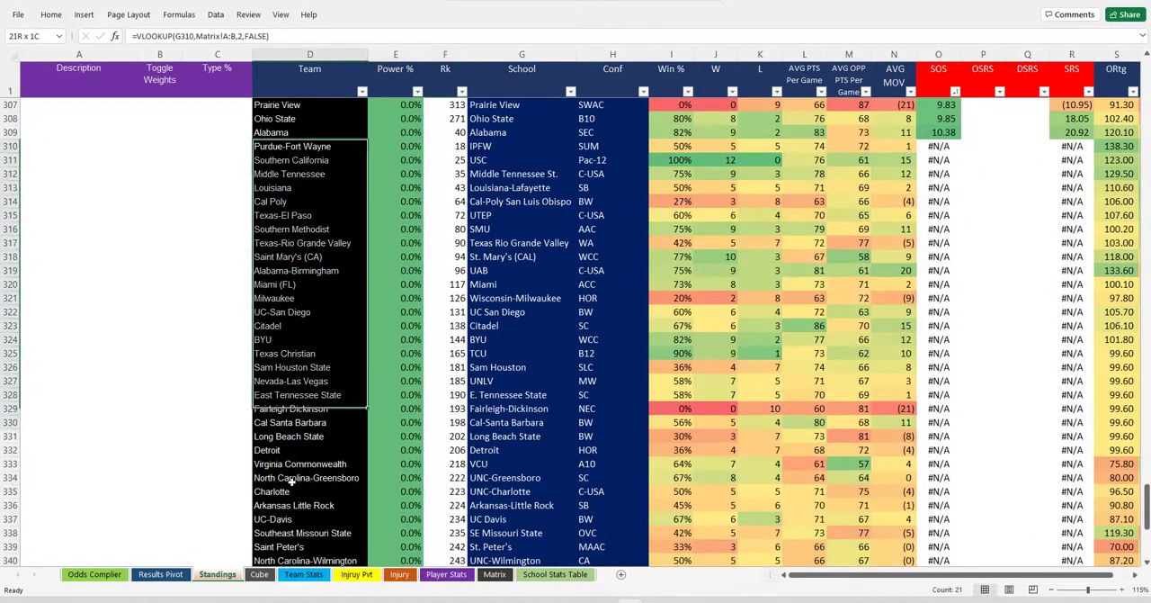
scroll("down", 3)
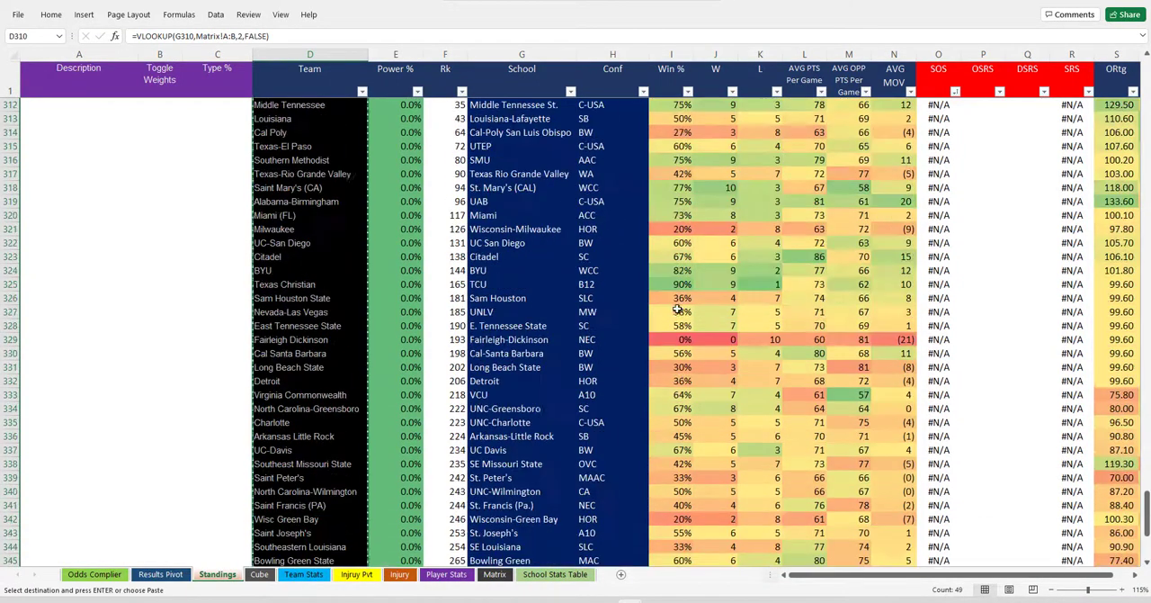
scroll("up", 3)
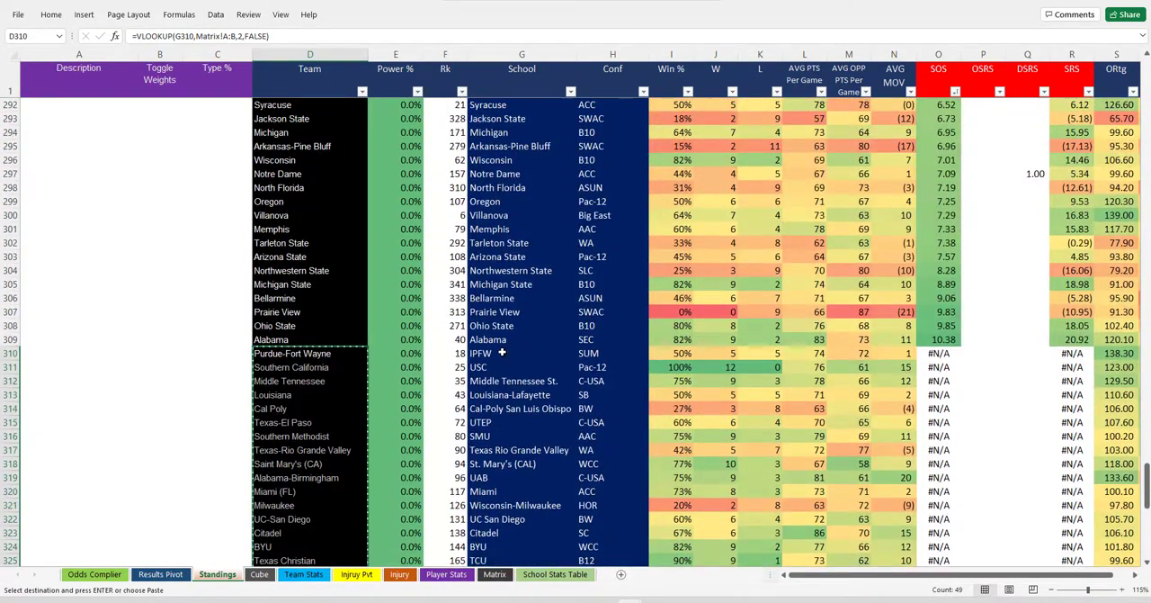
right_click(519, 352)
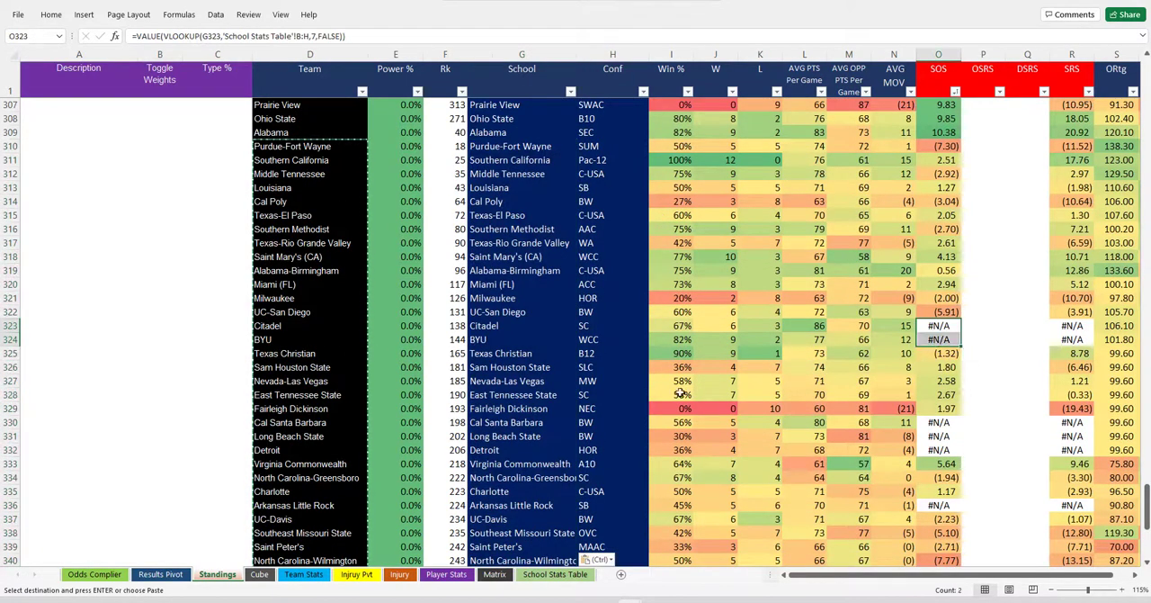
mouse_move(314, 328)
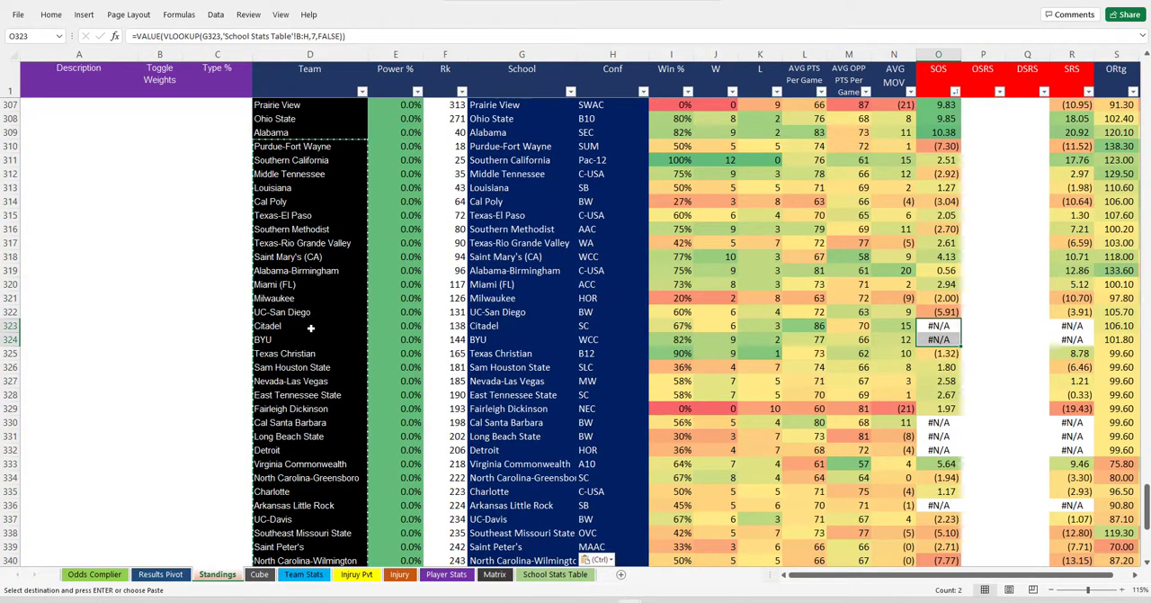
Step: Replace the Citadel School lookup with the plain team name Citadel
left_click(310, 326)
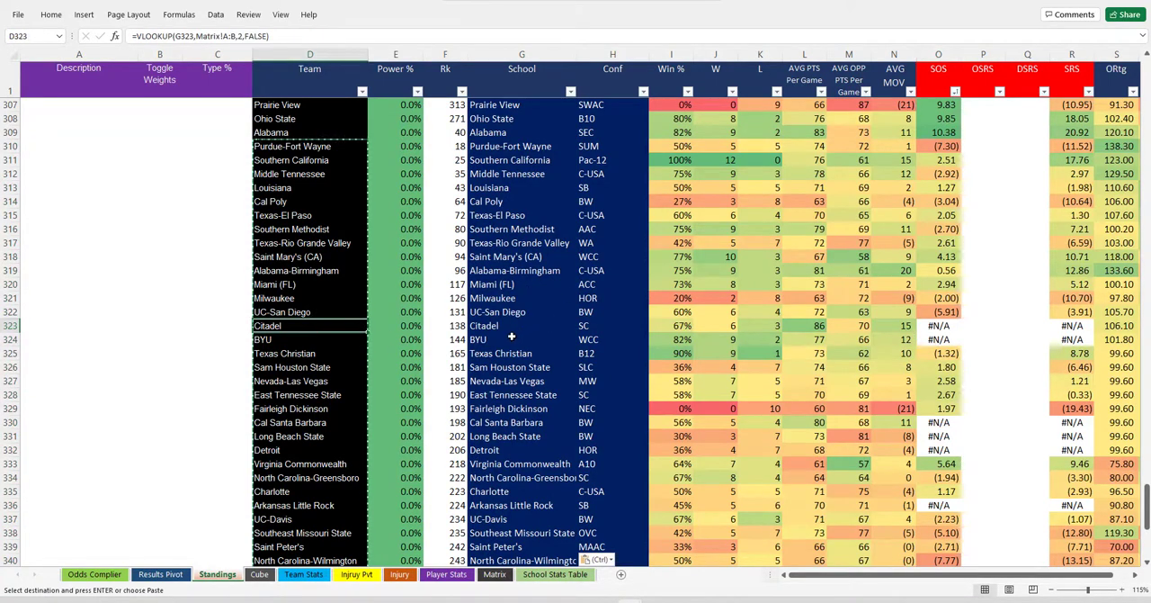
scroll("down", 3)
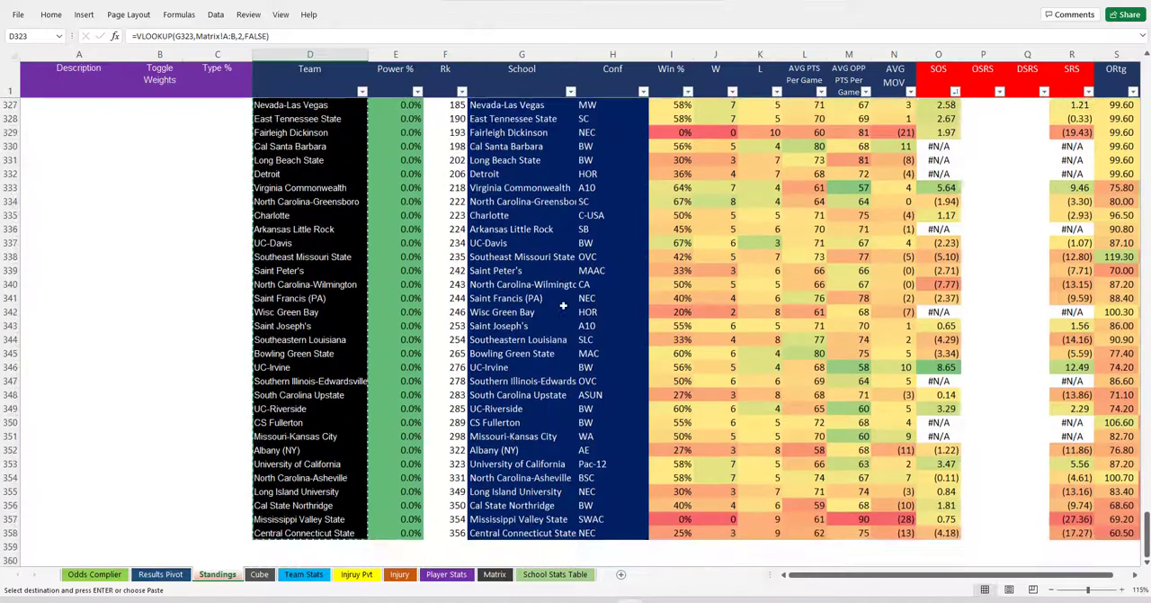
scroll("up", 3)
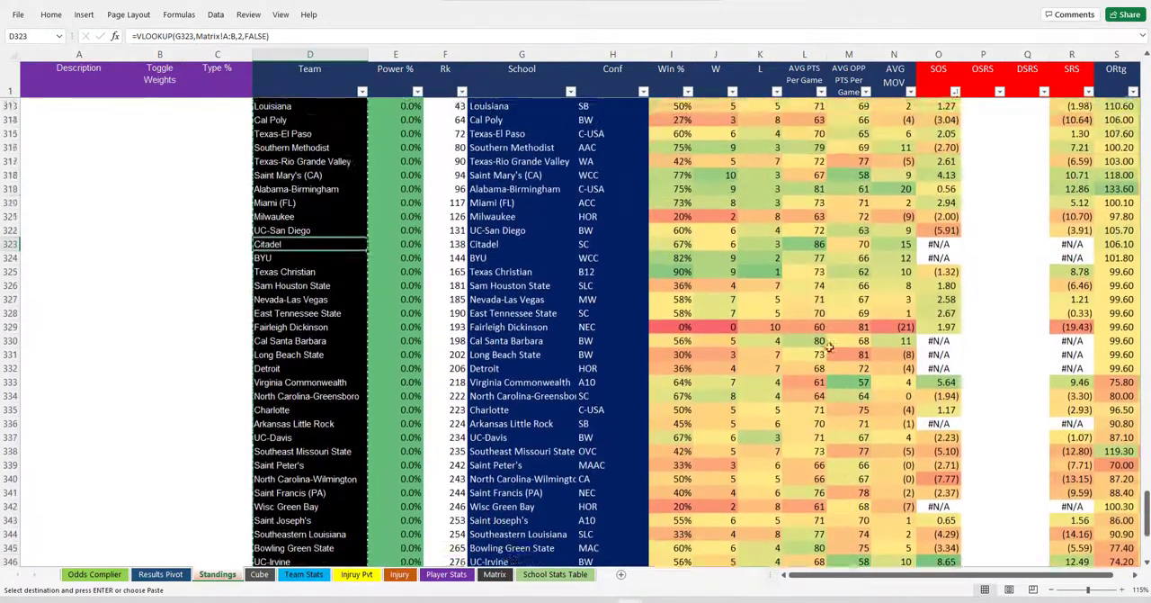
scroll("up", 3)
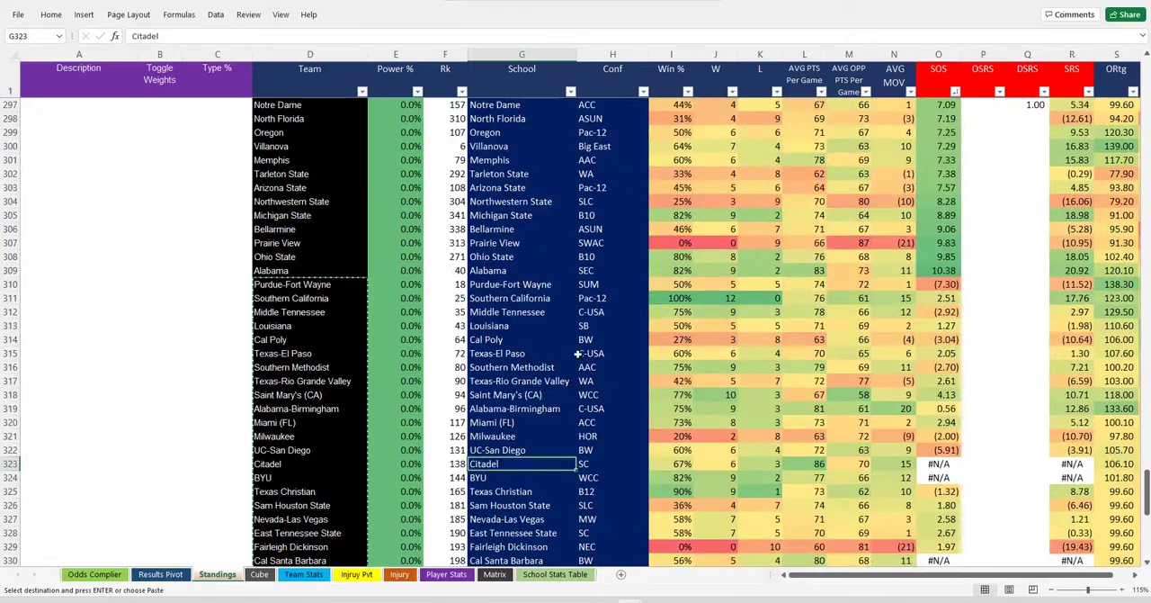
Step: Scroll up through the corrected Standings list to review the team names
scroll("up", 3)
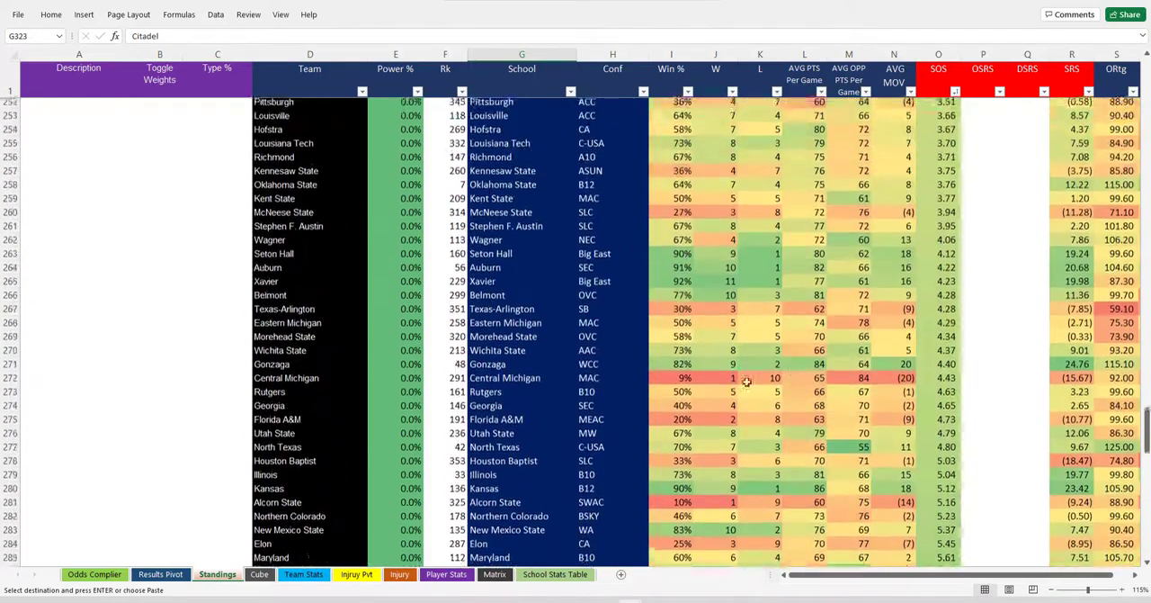
scroll("up", 3)
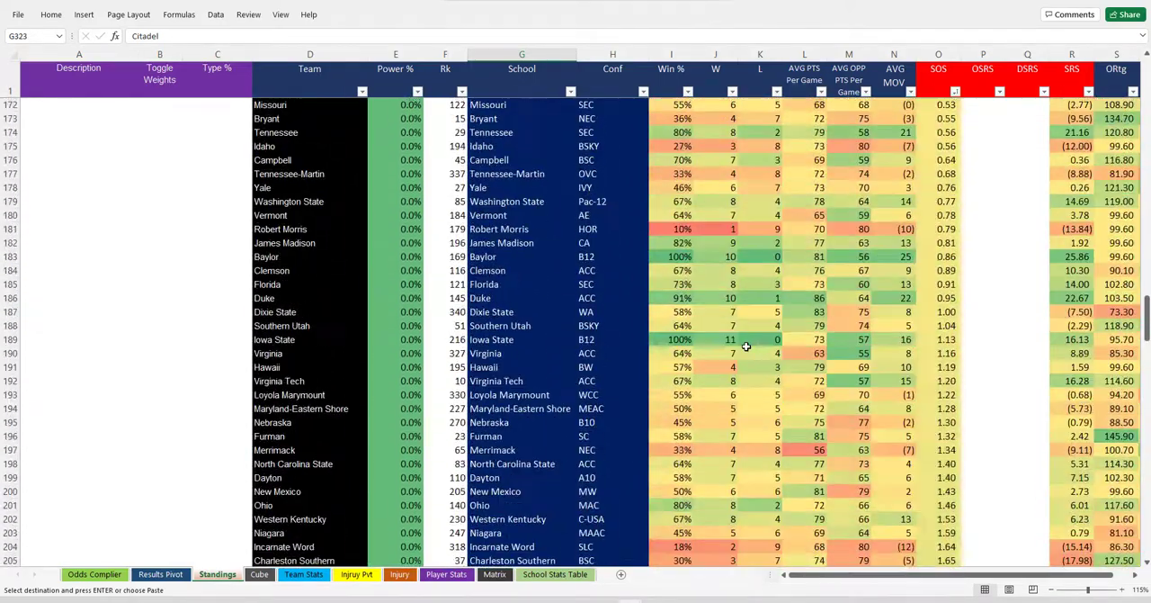
scroll("up", 3)
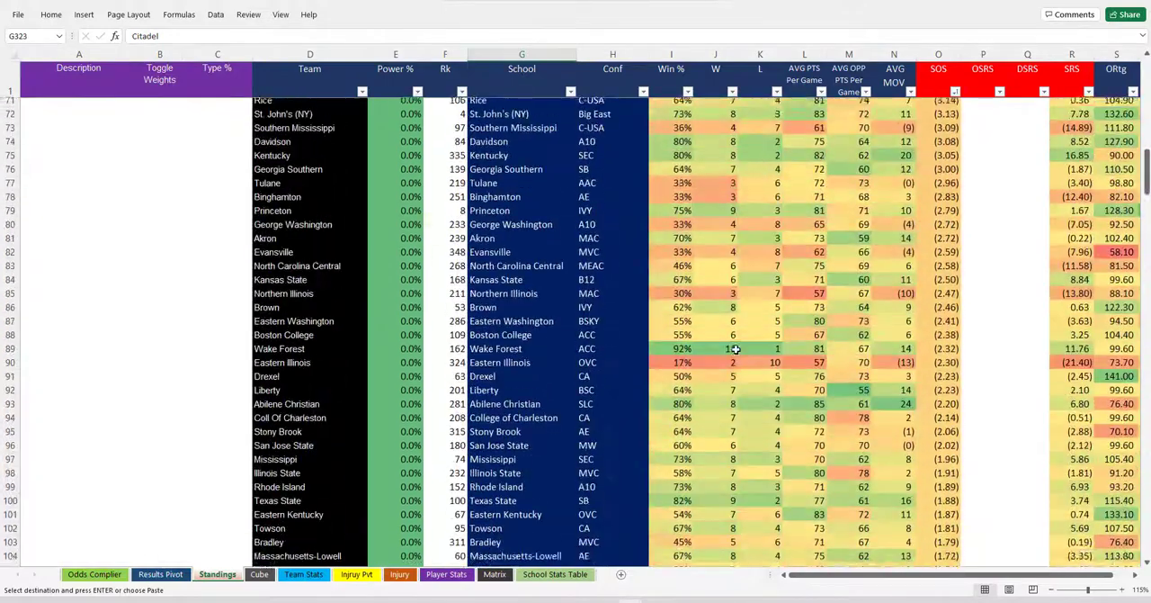
scroll("up", 3)
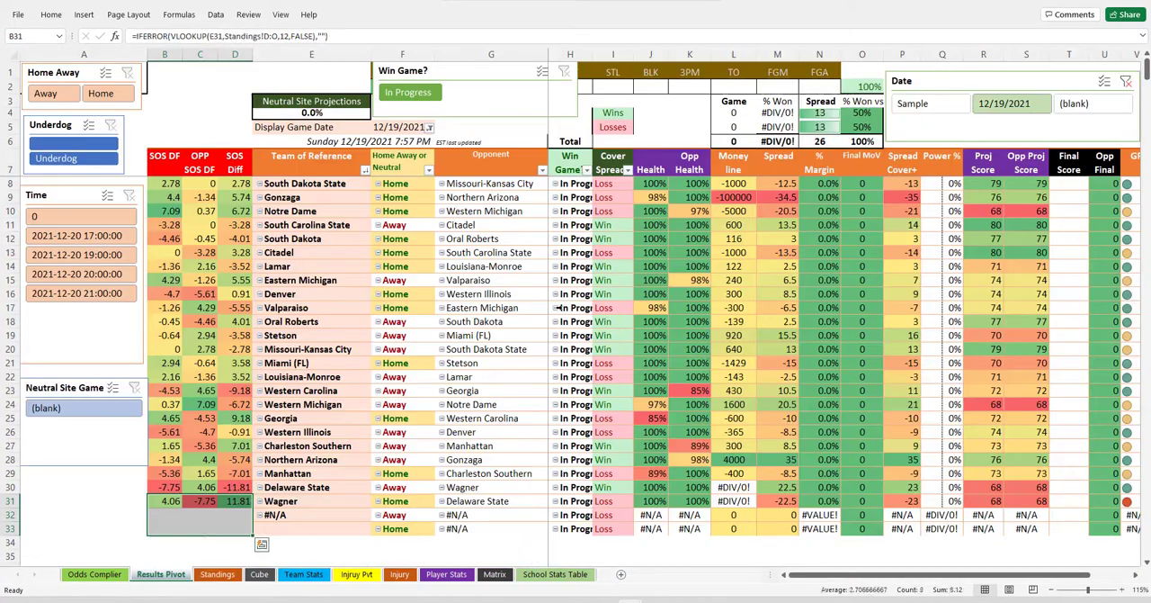
Step: Check a Win Game cell in the PivotTable, then bring up the Cobb projected-scores sheet
left_click(571, 307)
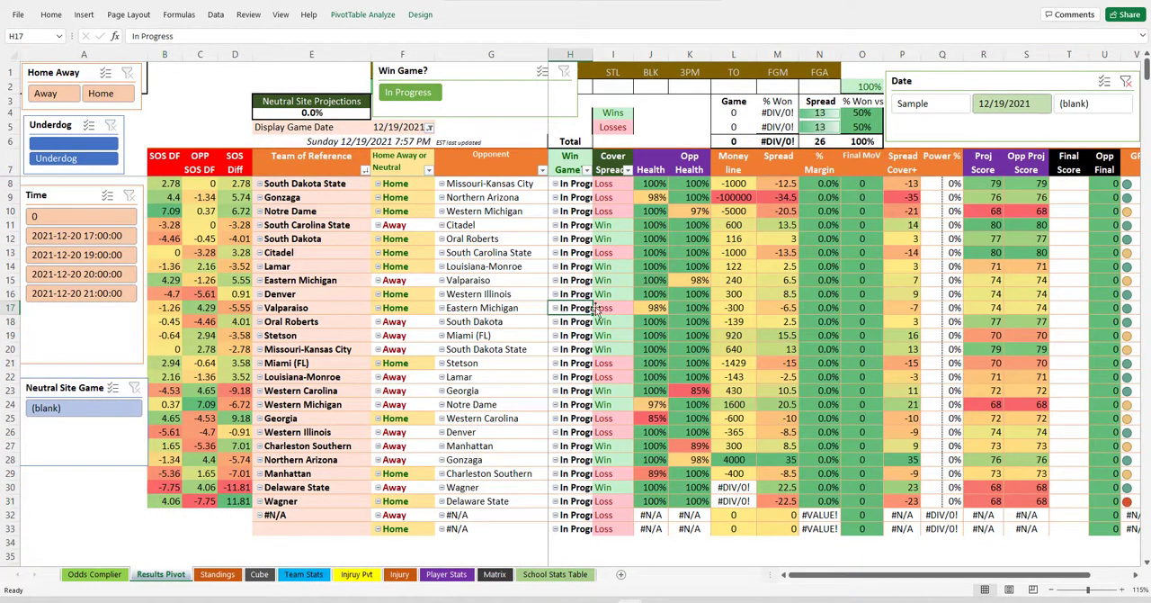
mouse_move(597, 311)
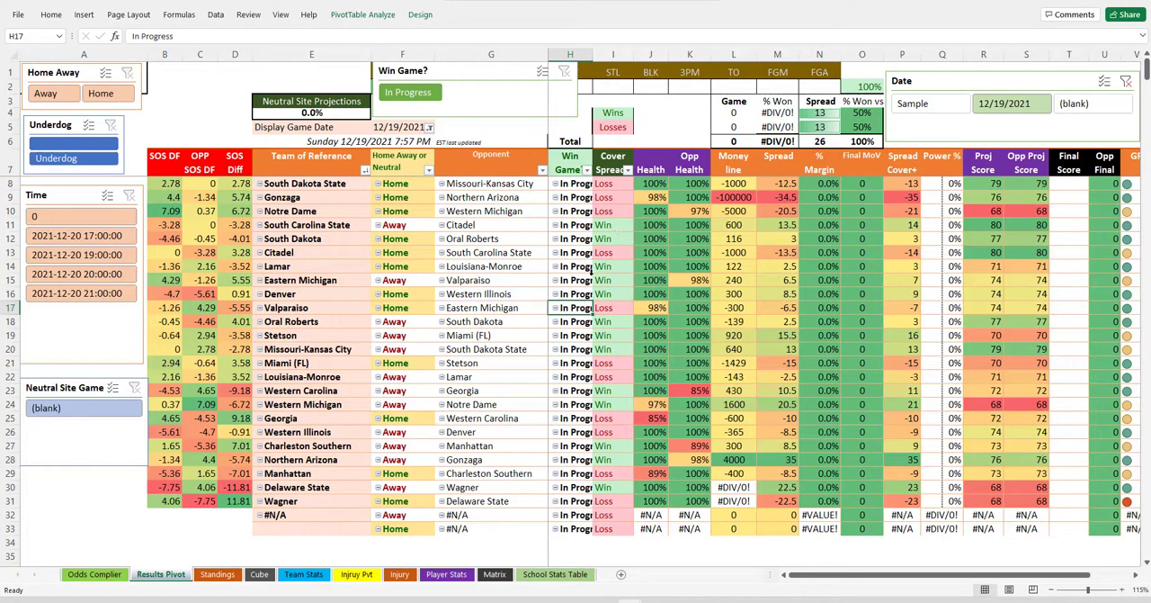
left_click(259, 574)
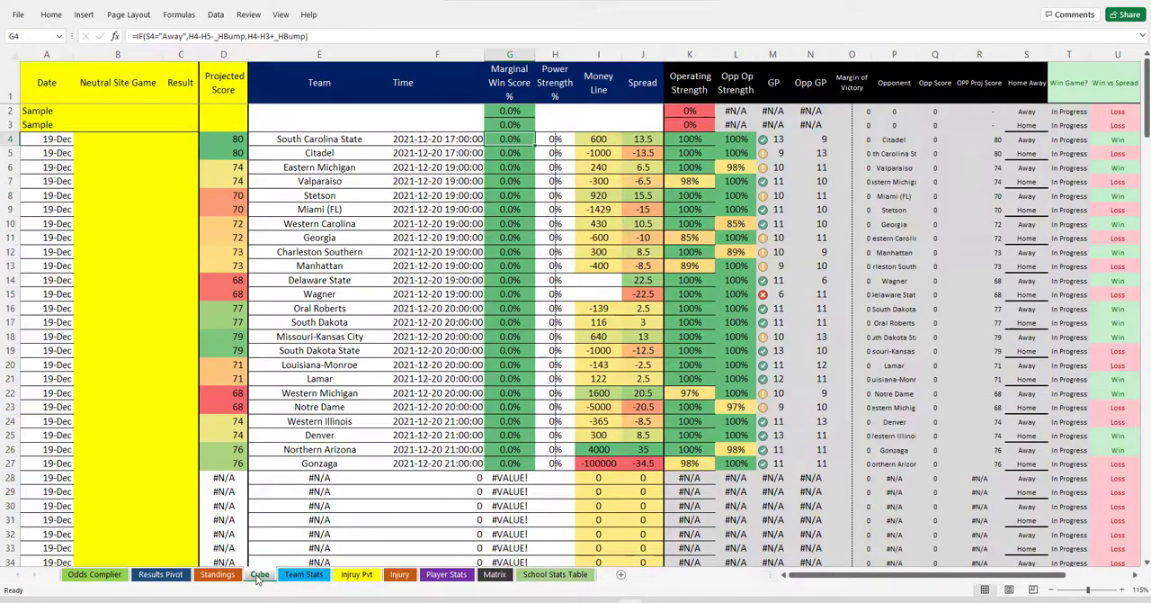